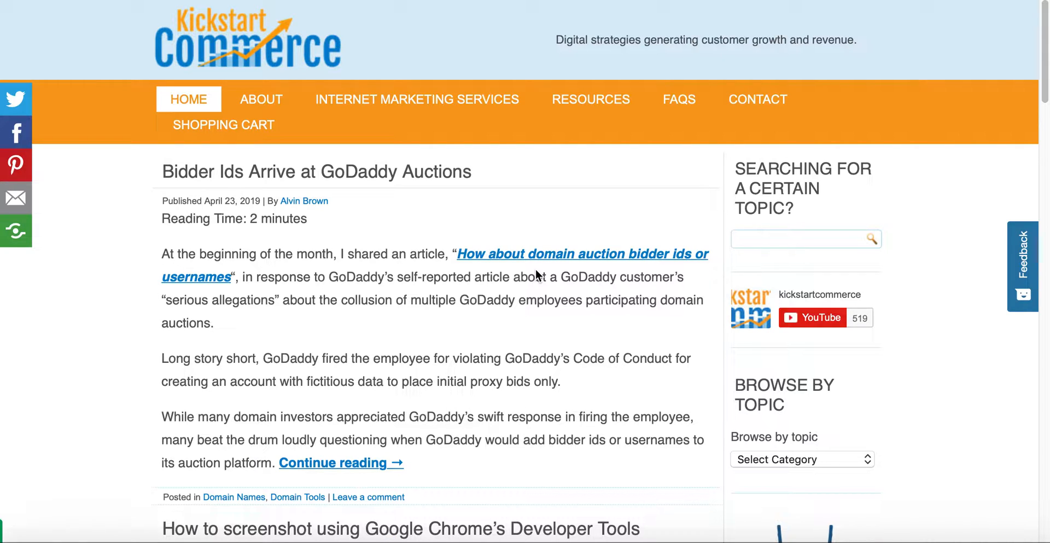
mouse_move(436, 305)
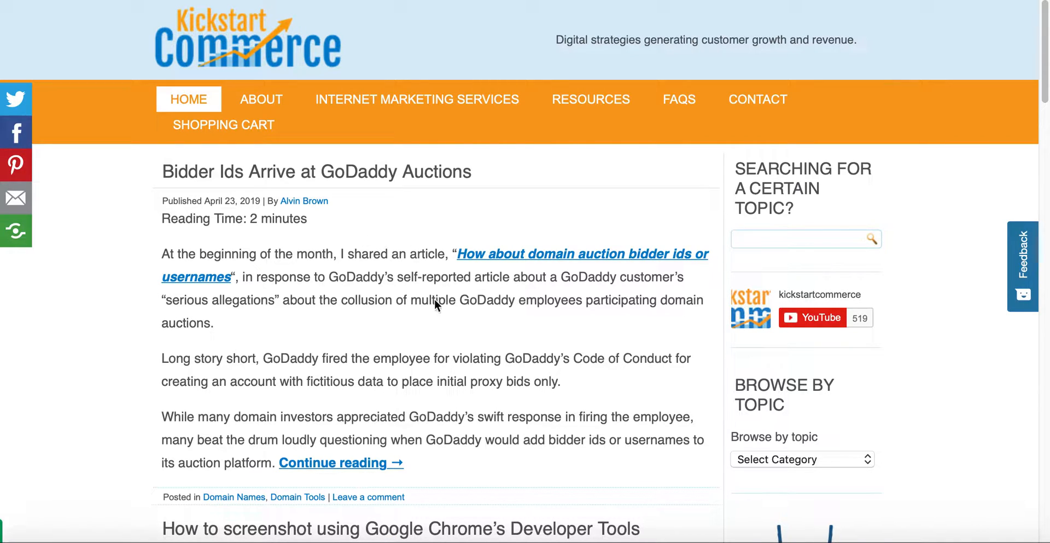
mouse_move(505, 342)
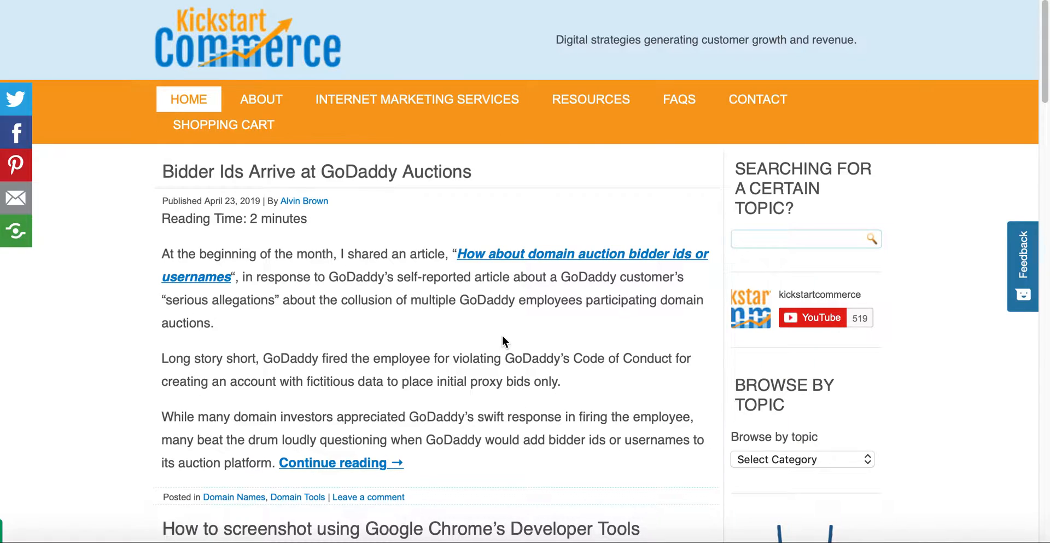
Scroll the blog homepage down toward the Trending Topics links and the Verisign post.
scroll(down, 3)
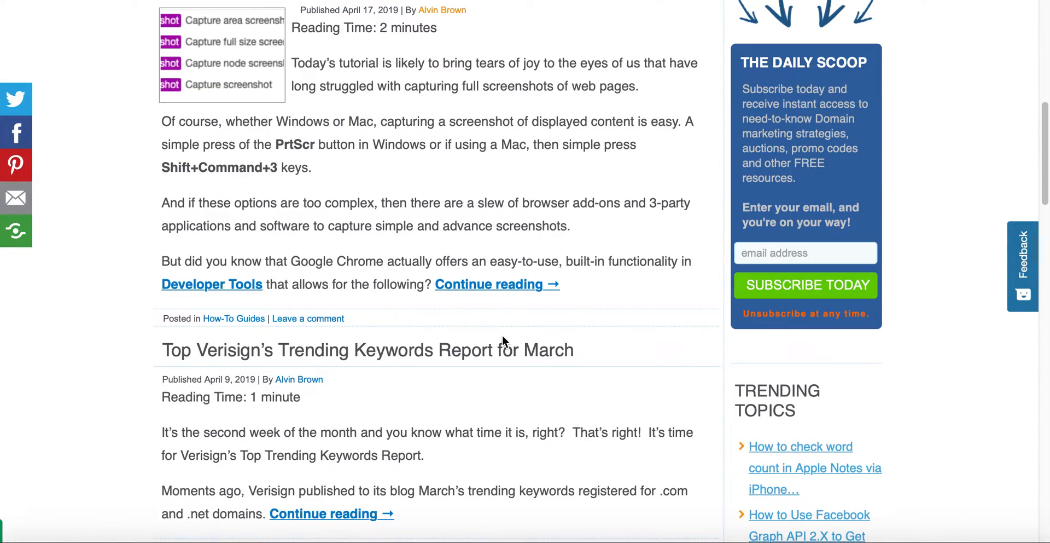
scroll(down, 3)
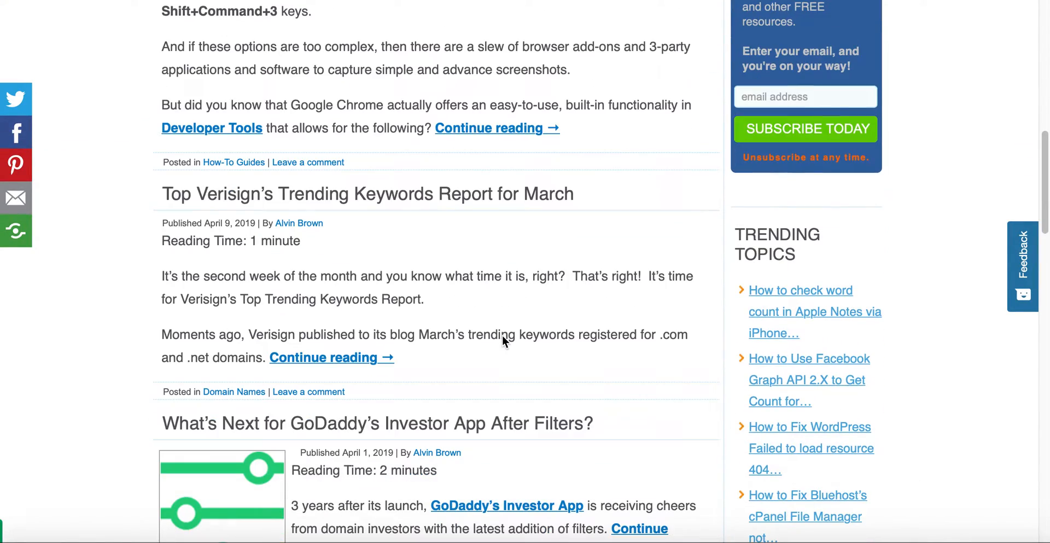
mouse_move(794, 366)
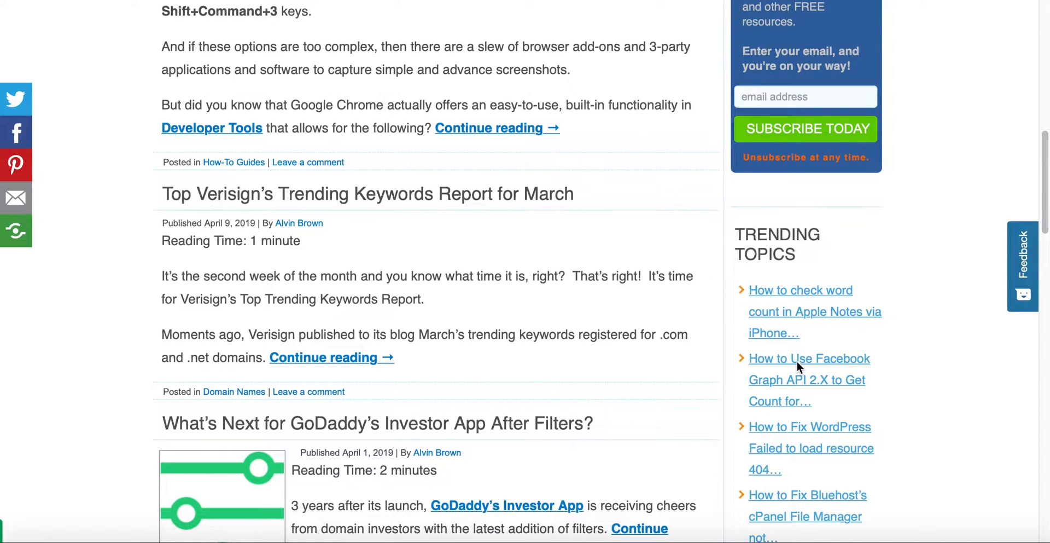
mouse_move(807, 374)
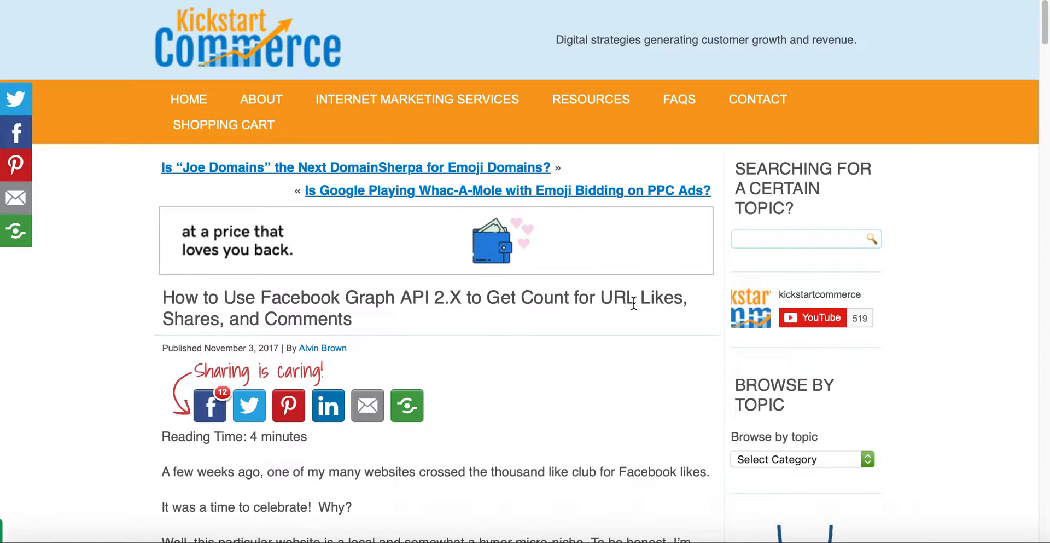
mouse_move(455, 339)
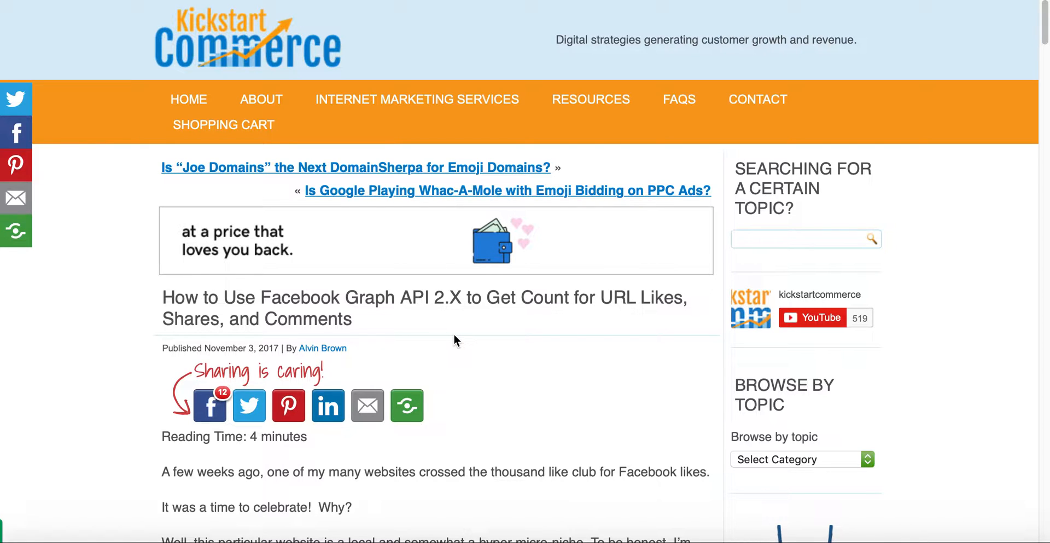
Read down the article past the JSON example to the PHP curl / Facebook Graph API code block.
scroll(down, 3)
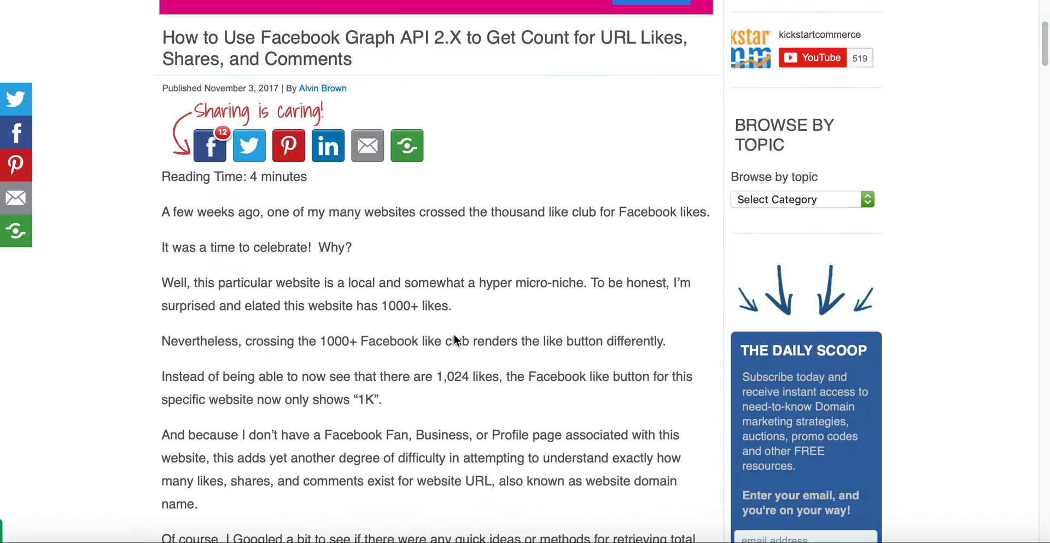
scroll(down, 3)
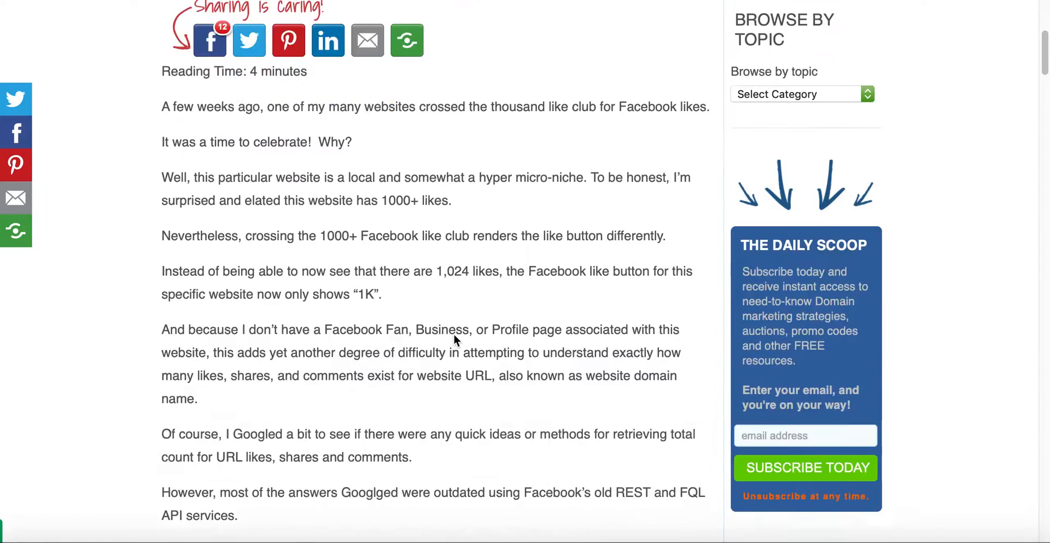
scroll(down, 3)
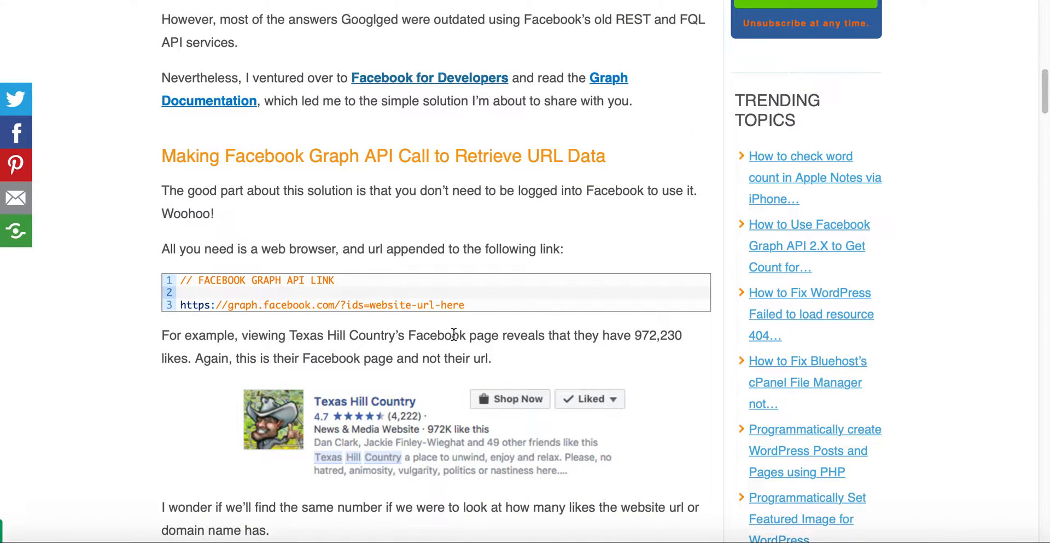
scroll(down, 3)
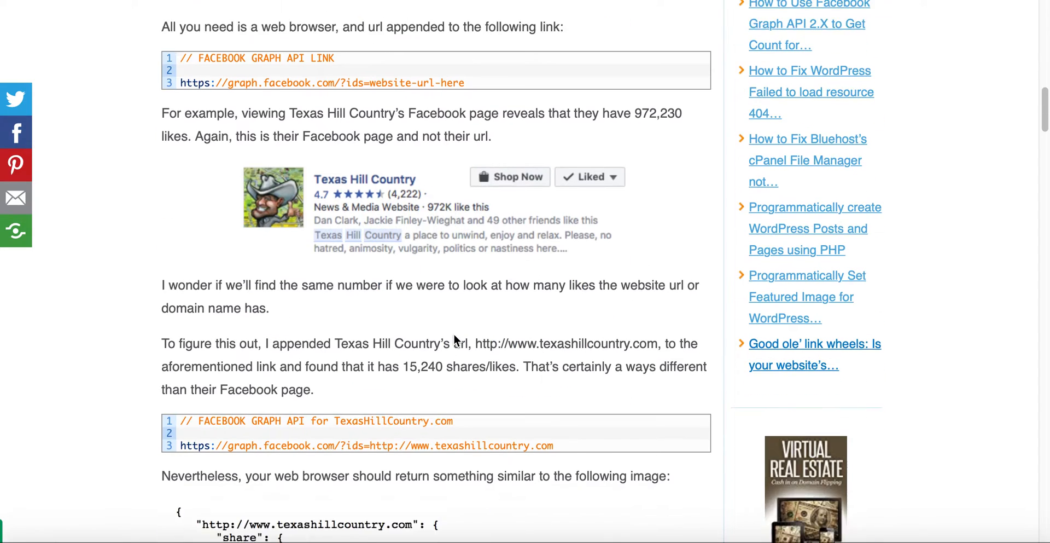
scroll(down, 3)
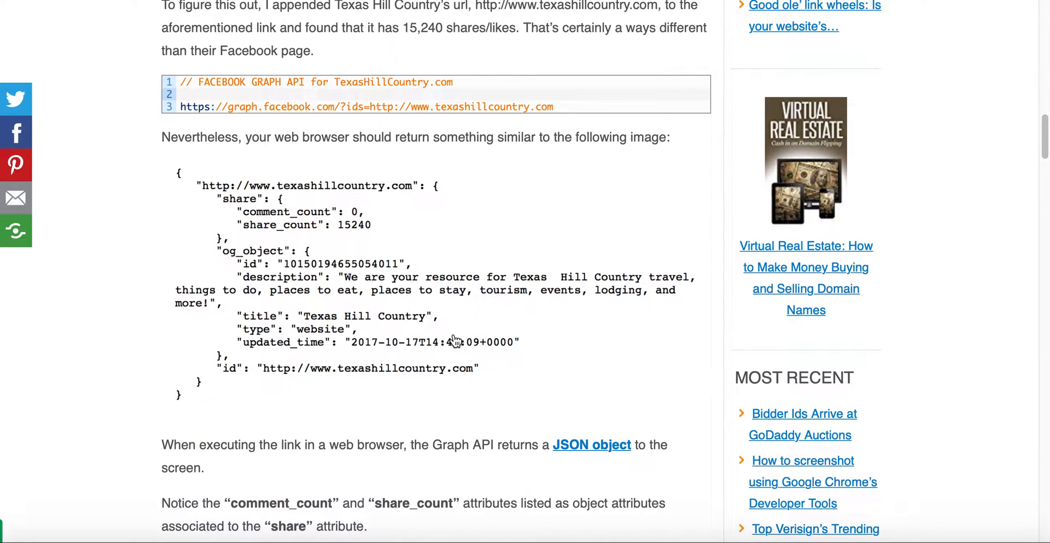
scroll(down, 3)
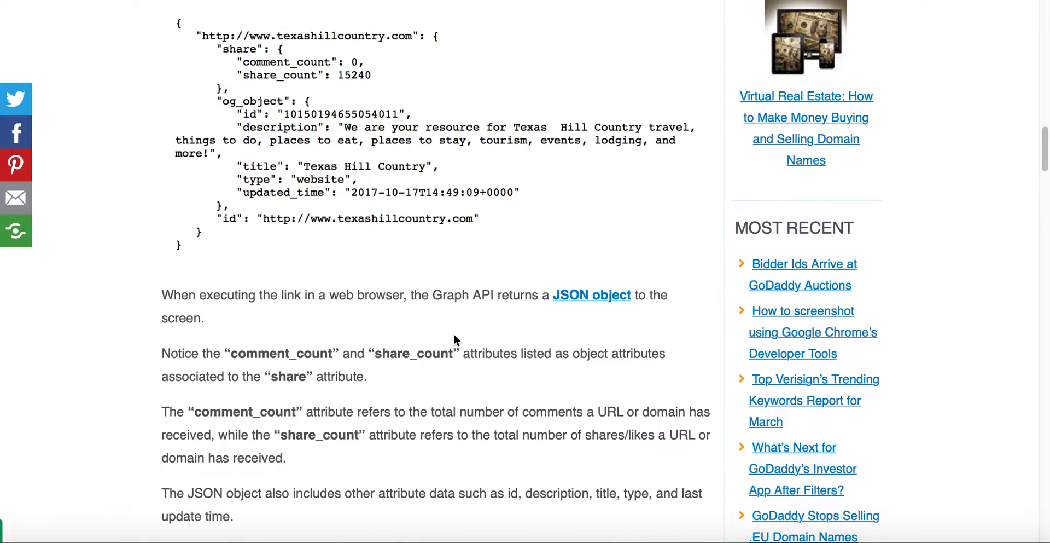
scroll(down, 3)
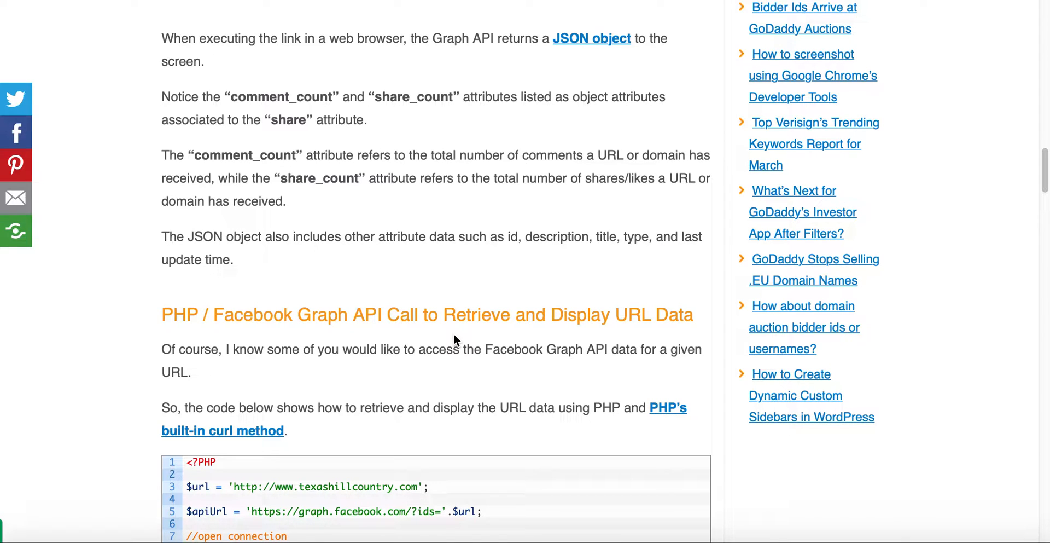
scroll(down, 3)
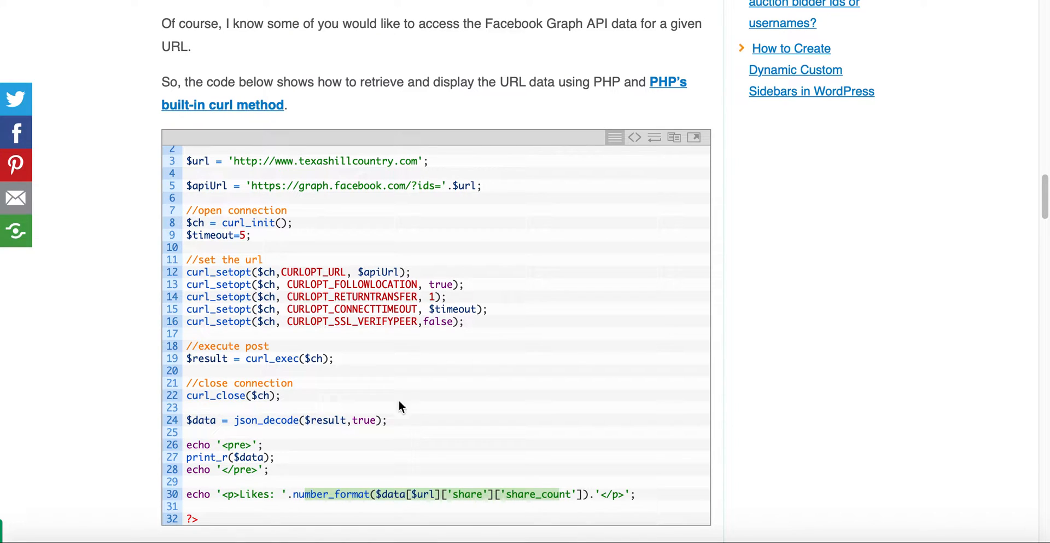
mouse_move(278, 237)
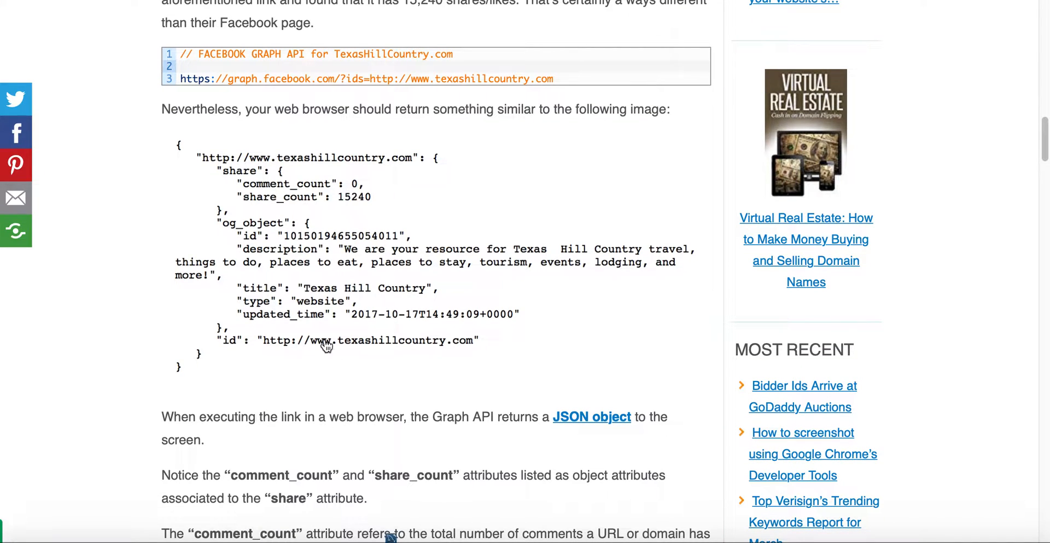
Review the sample Array output and Likes: 15,240 total below the code block.
scroll(down, 3)
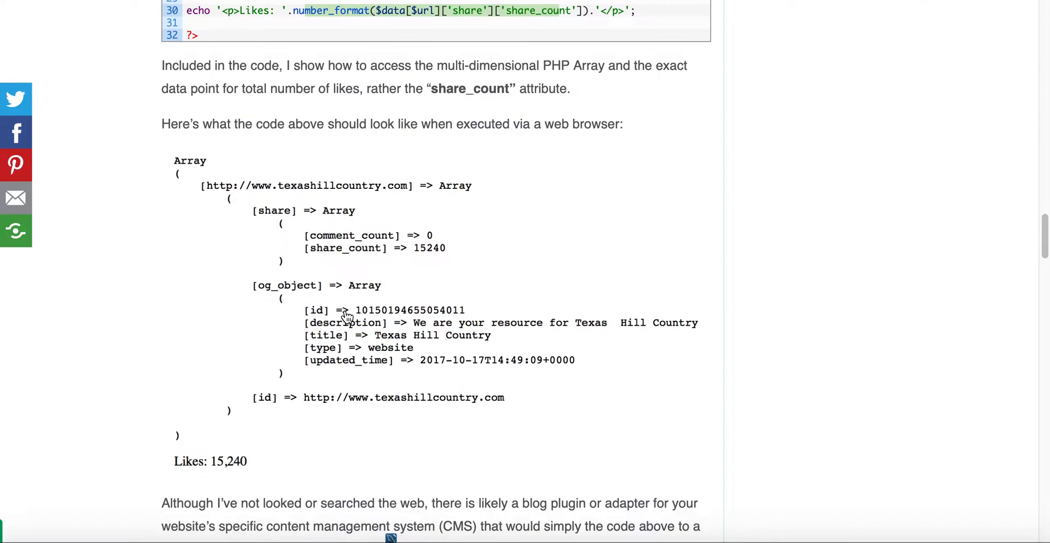
mouse_move(242, 208)
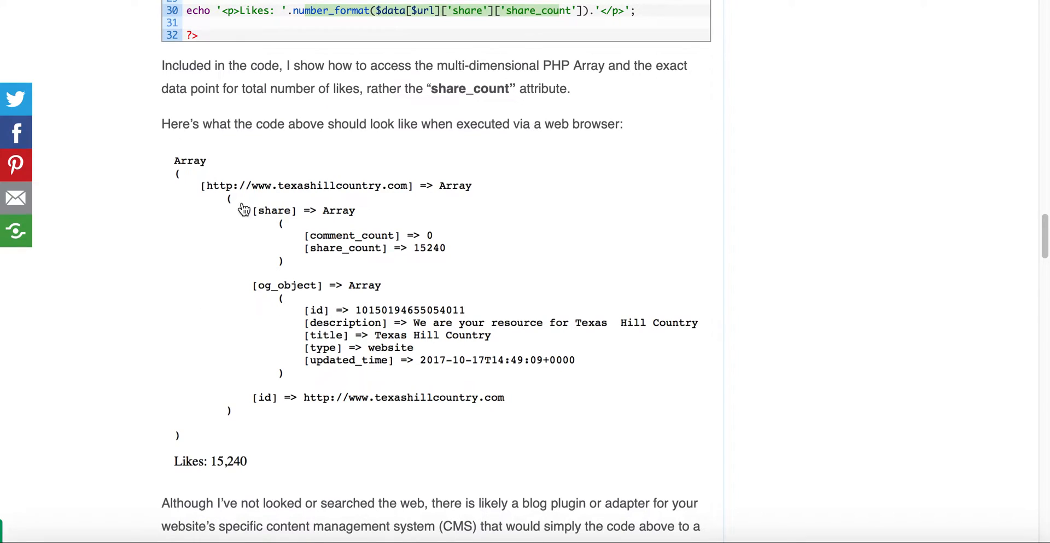
mouse_move(264, 159)
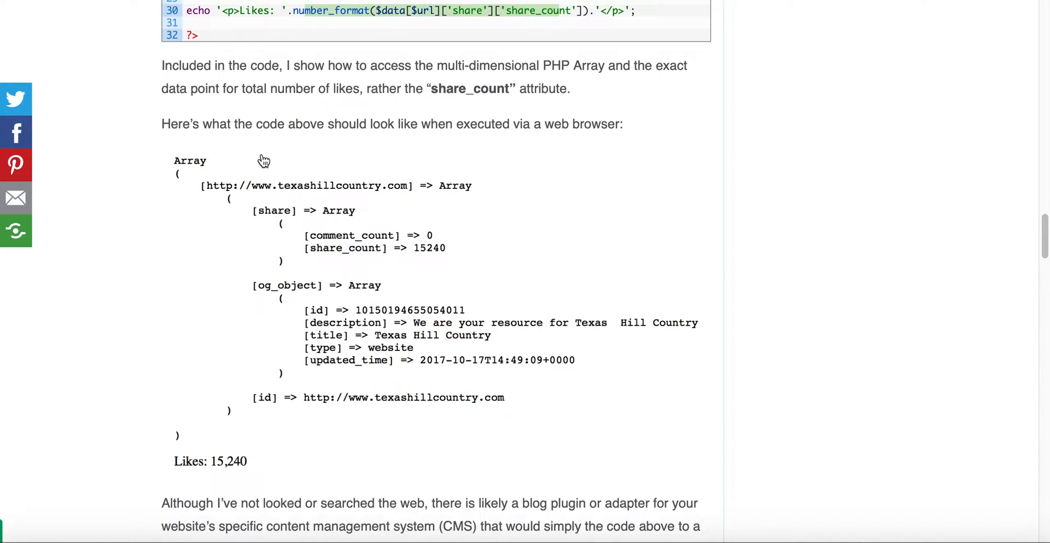
mouse_move(186, 167)
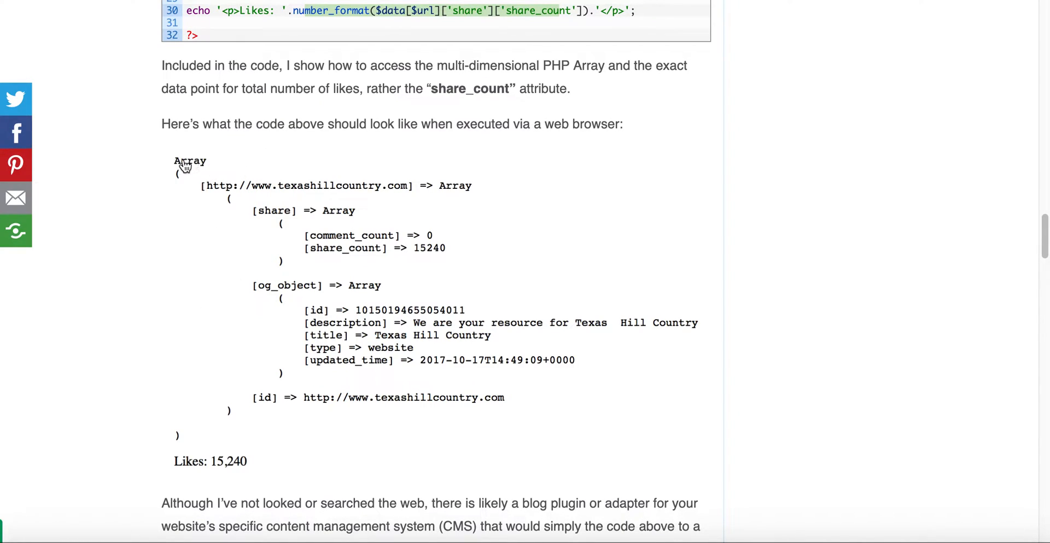
mouse_move(243, 476)
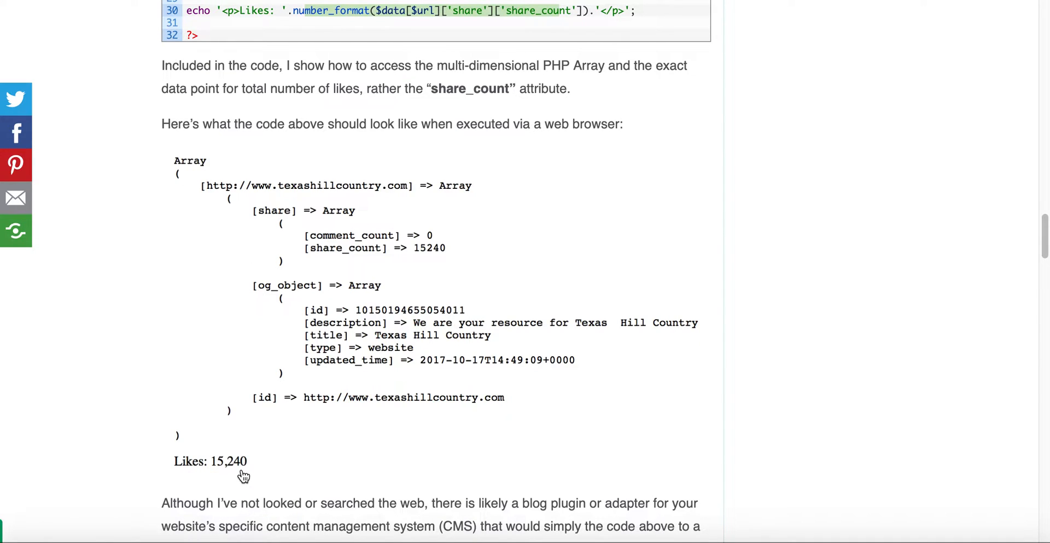
scroll(up, 3)
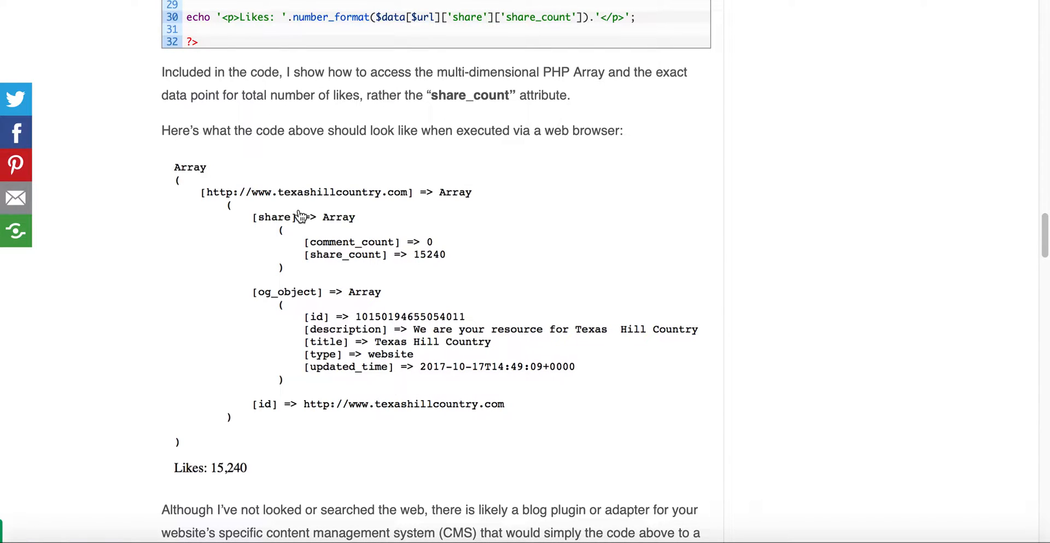
mouse_move(318, 273)
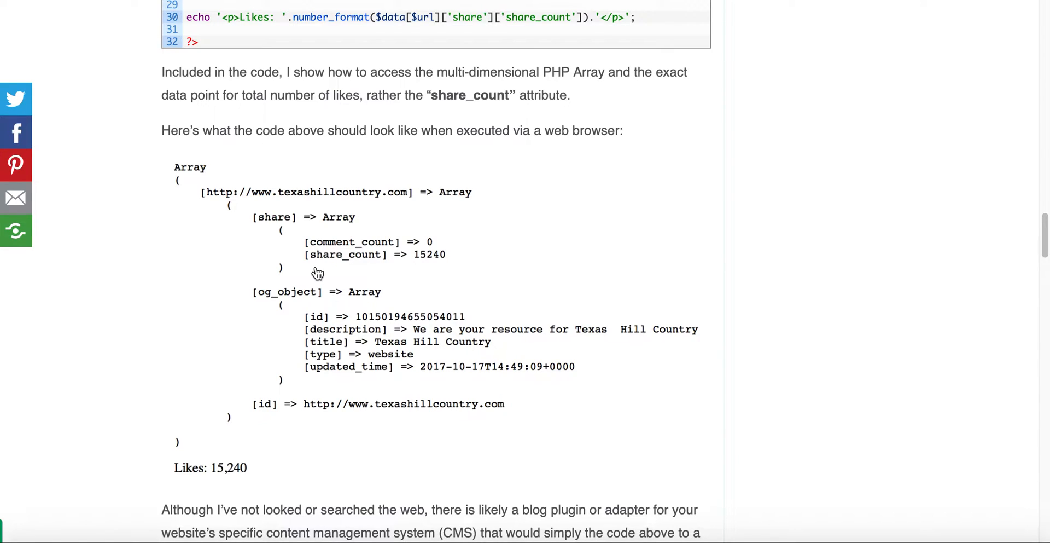
mouse_move(302, 182)
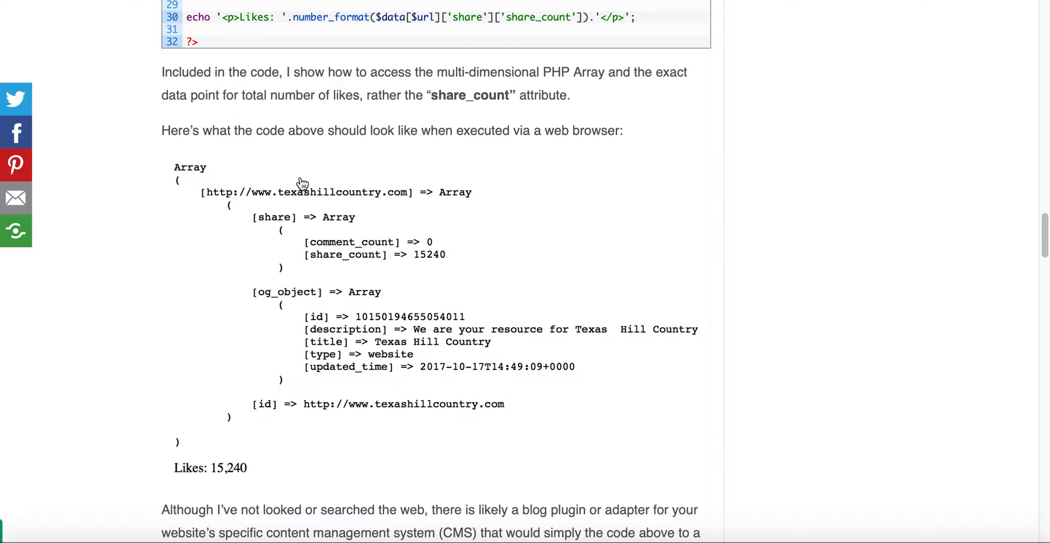
mouse_move(316, 196)
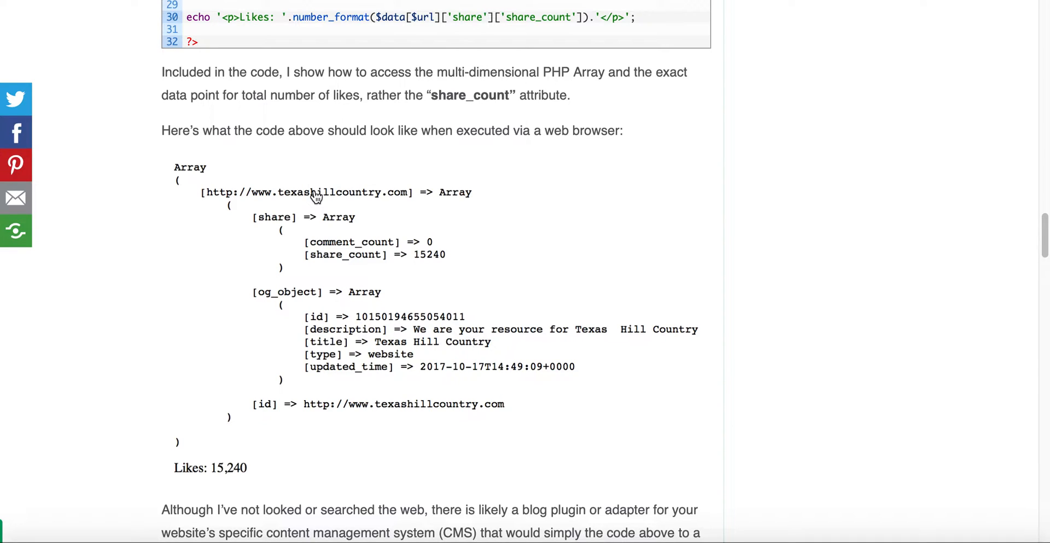
scroll(up, 3)
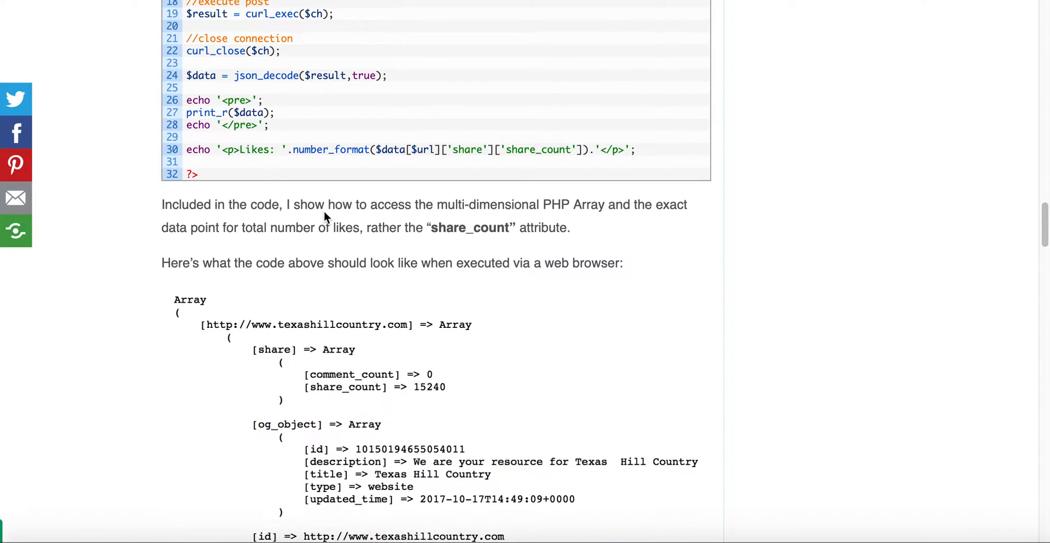
Scroll back up to the full PHP curl listing from the API URL to the Likes echo.
scroll(up, 3)
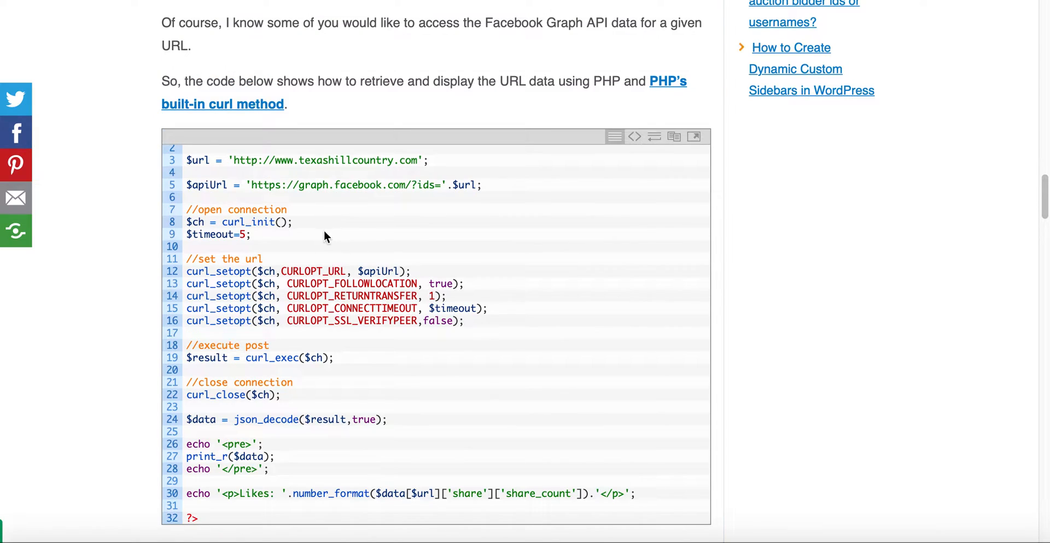
mouse_move(550, 108)
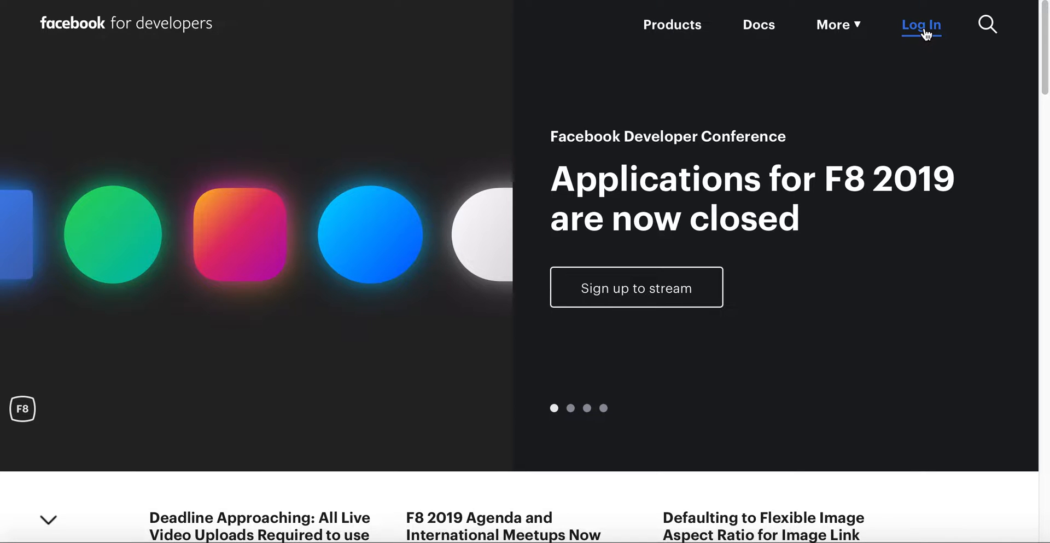
Load developers.facebook.com and its featured banner carousel including F8 2019.
click(570, 407)
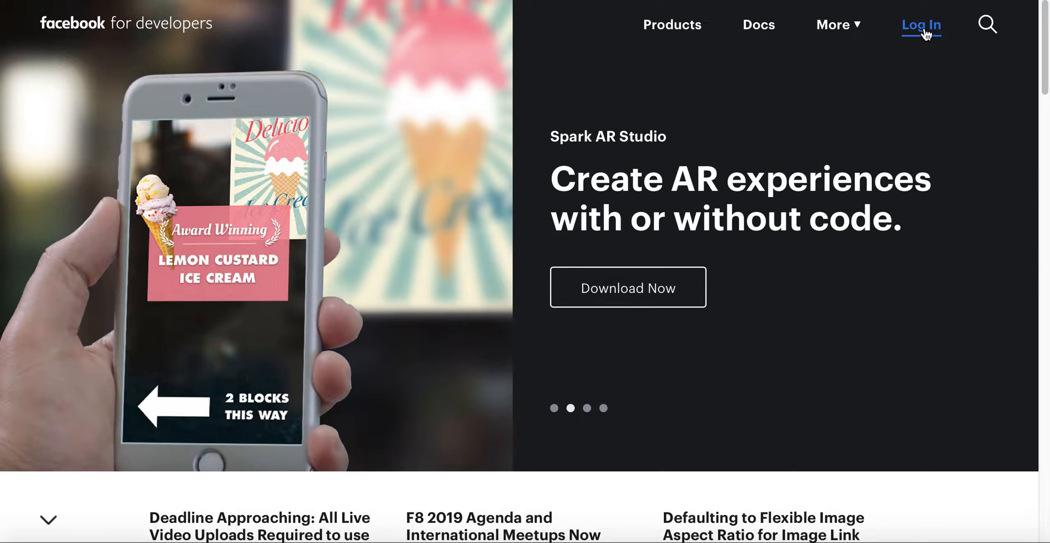
mouse_move(771, 97)
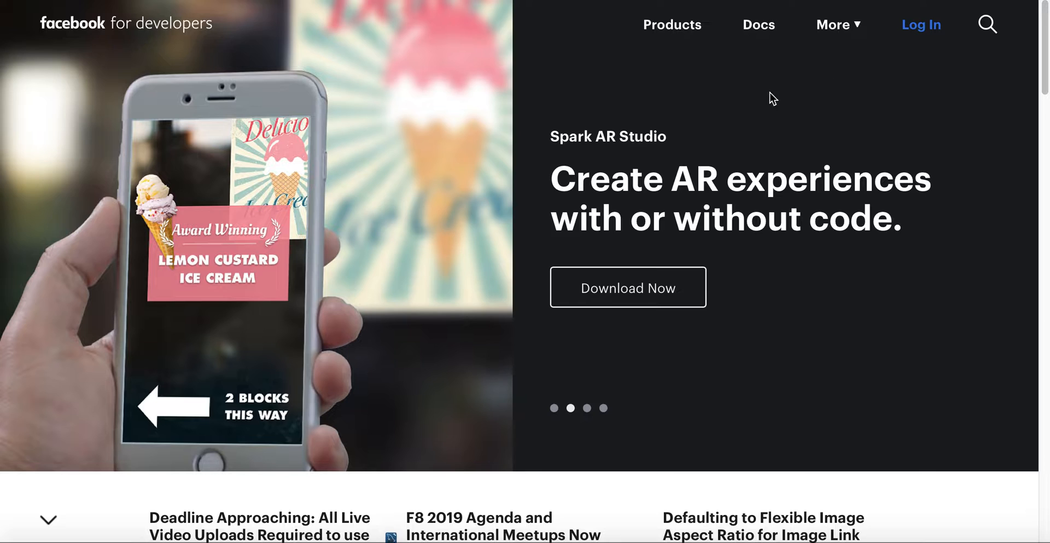
click(587, 407)
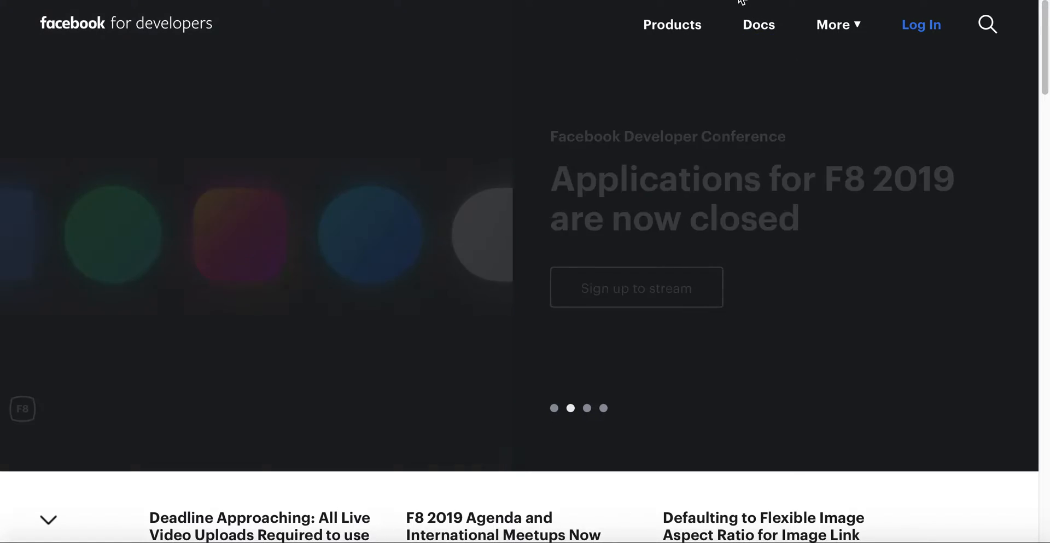
Go to the Graph API /?id={url} reference page and scroll to its Reading section.
click(758, 25)
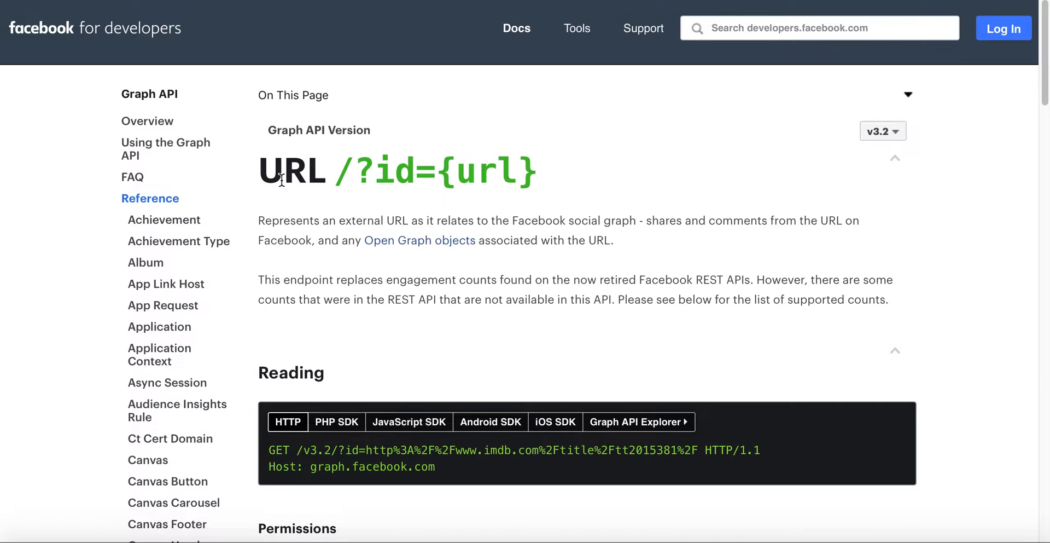
mouse_move(310, 180)
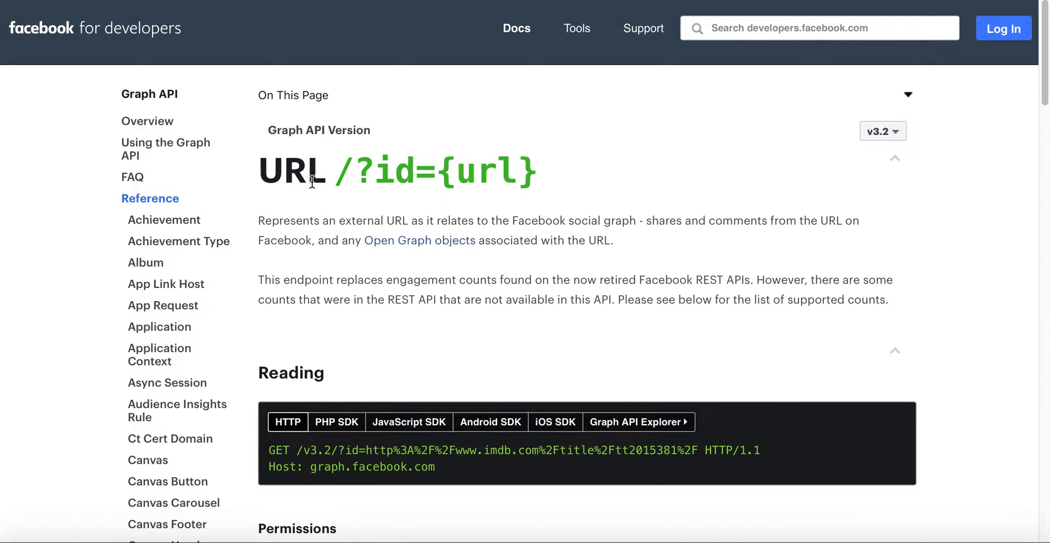
mouse_move(435, 129)
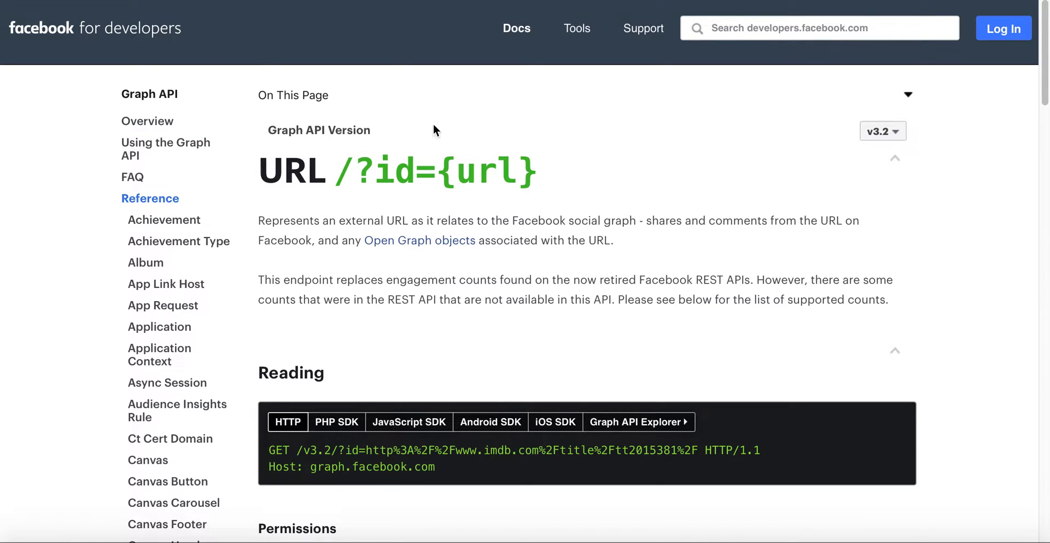
mouse_move(883, 130)
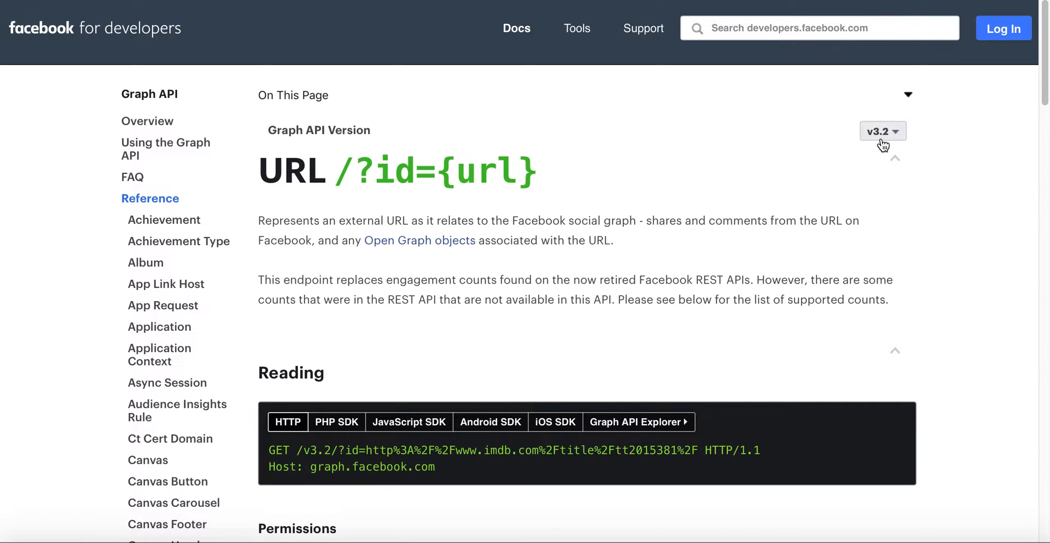
mouse_move(679, 283)
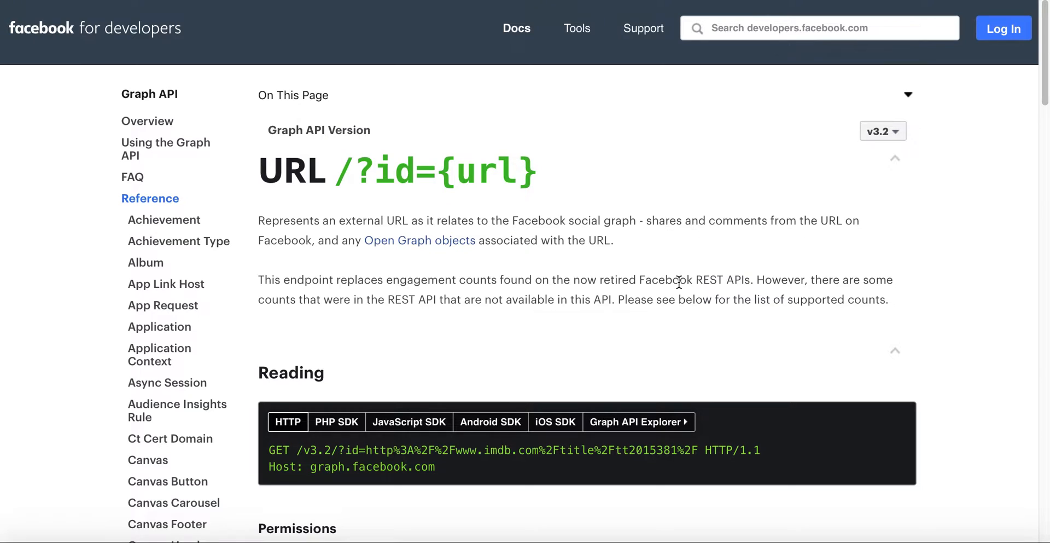
scroll(down, 3)
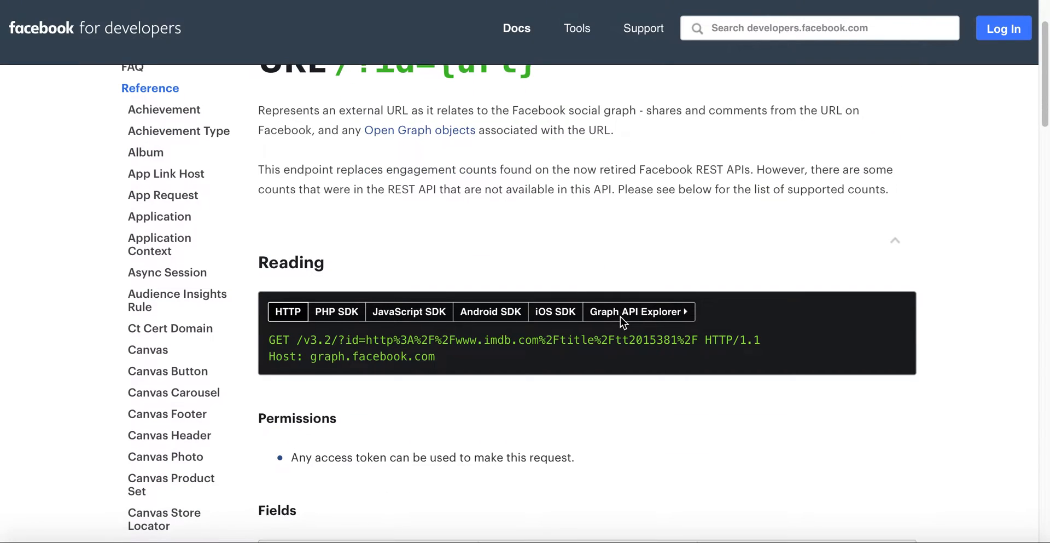
scroll(down, 3)
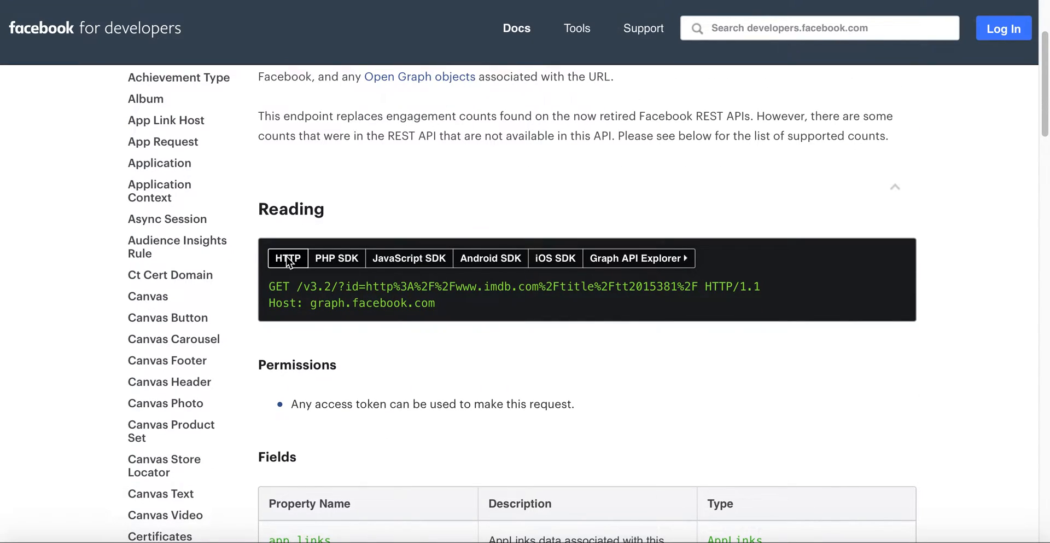
mouse_move(337, 258)
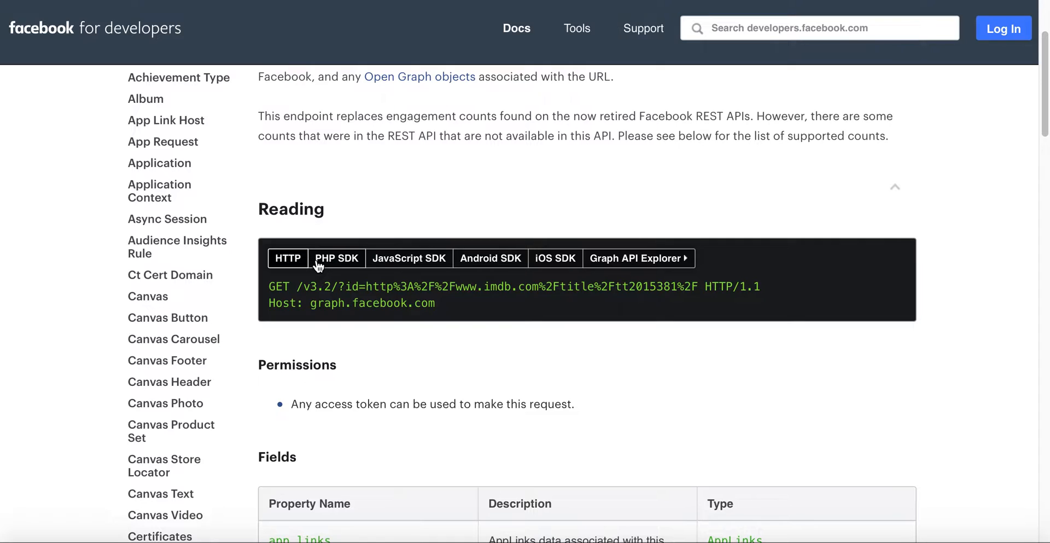
mouse_move(327, 266)
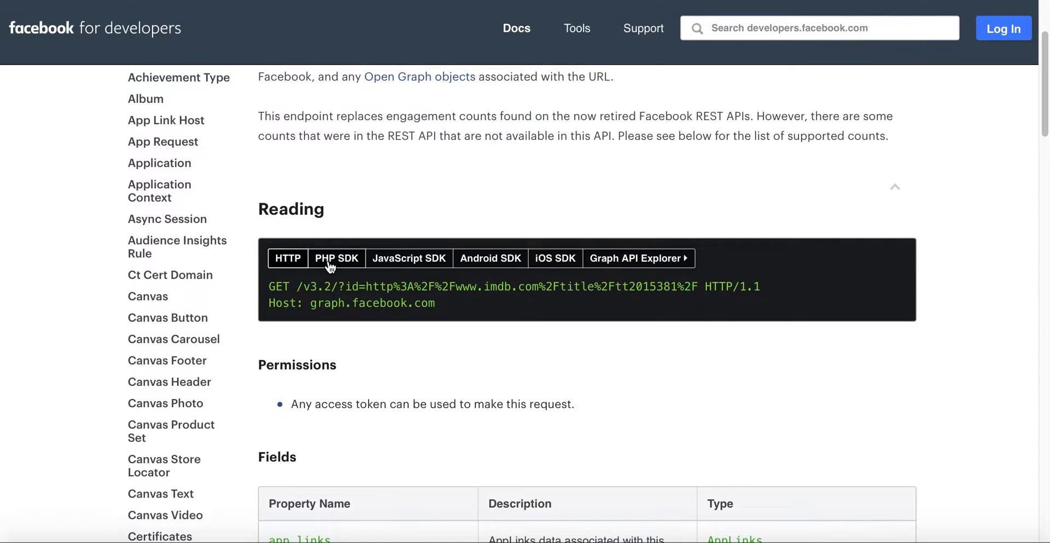
Show the PHP SDK request example, briefly the Android SDK one, then PHP SDK again.
click(337, 258)
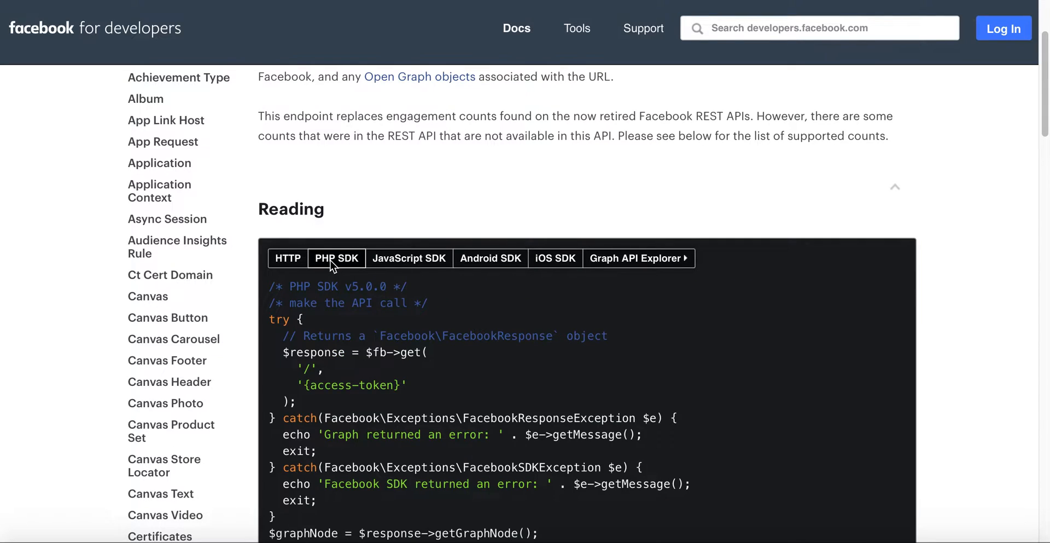
mouse_move(409, 259)
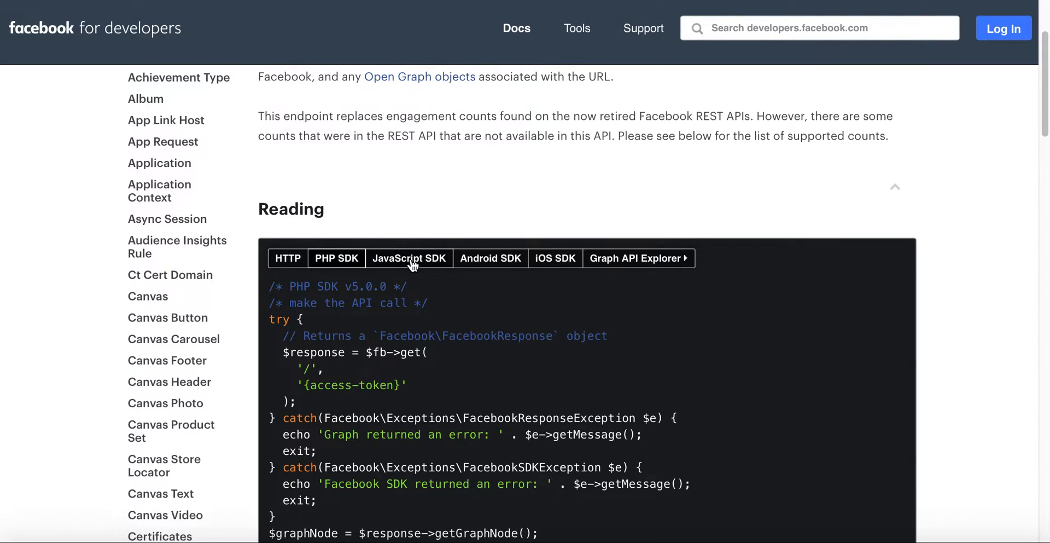
mouse_move(547, 267)
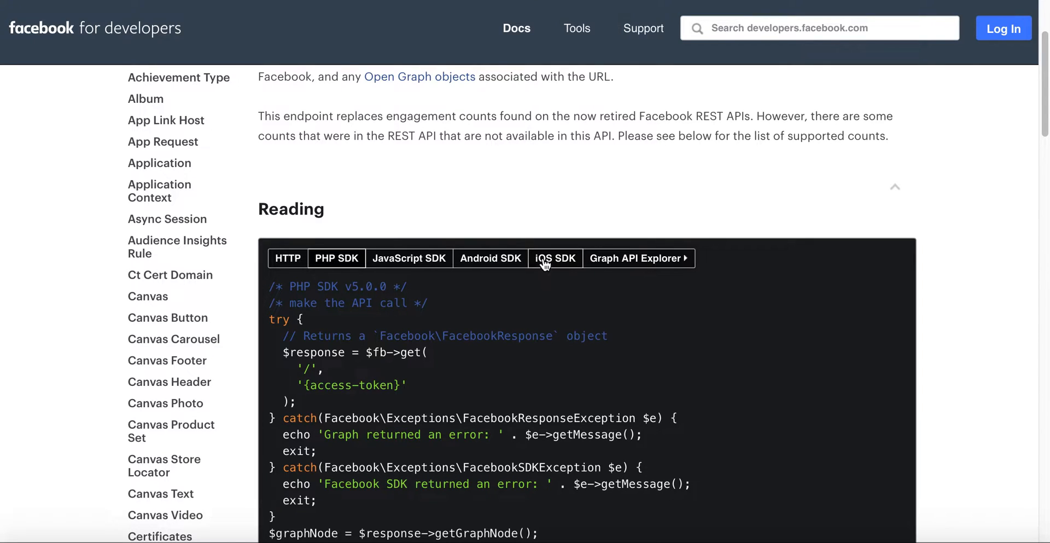
click(490, 258)
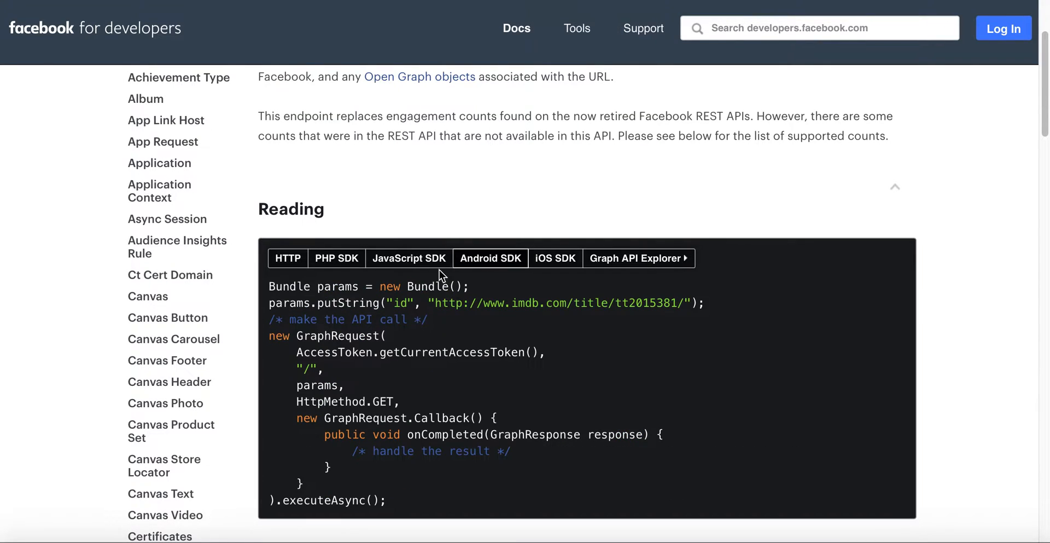
mouse_move(409, 258)
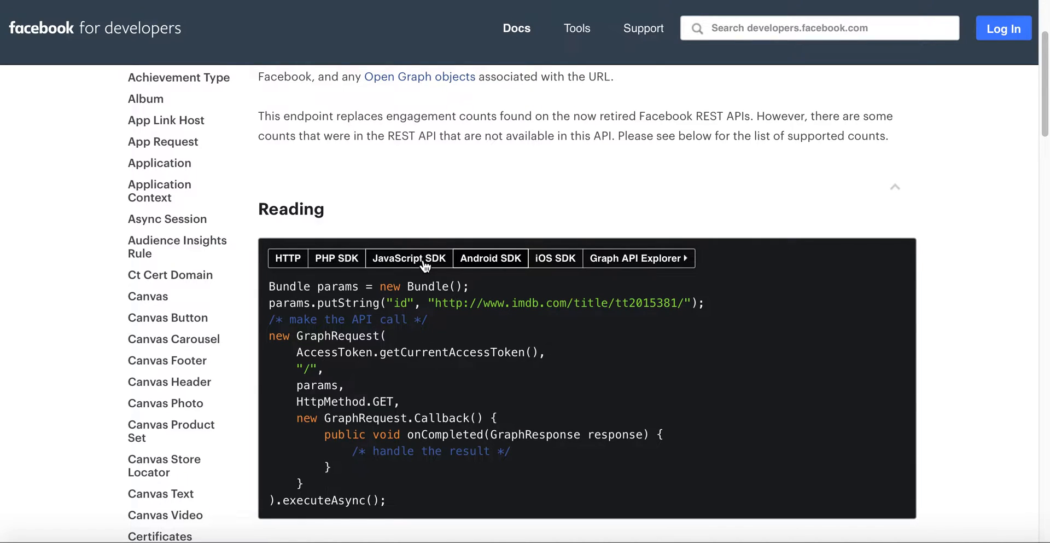
click(336, 258)
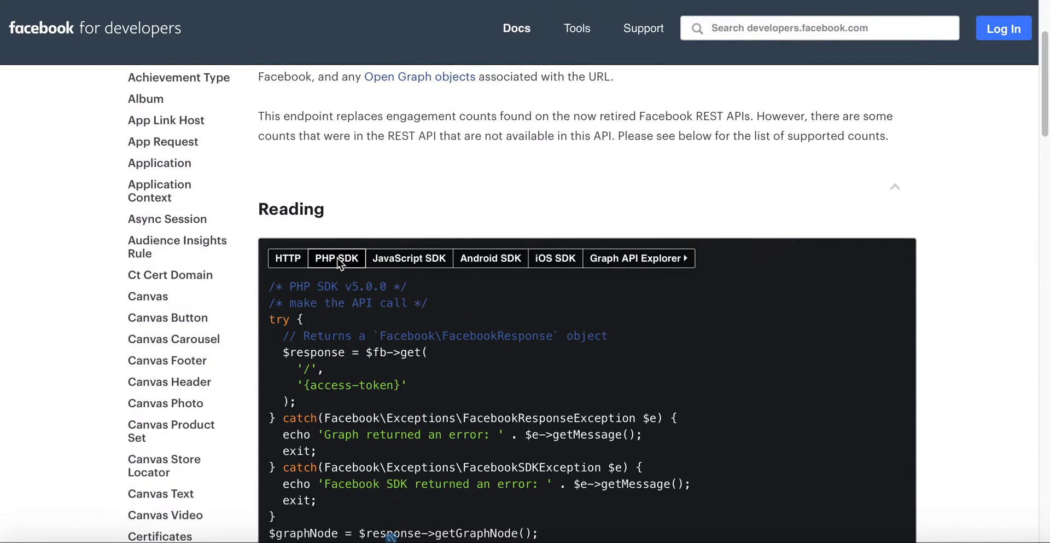
scroll(down, 3)
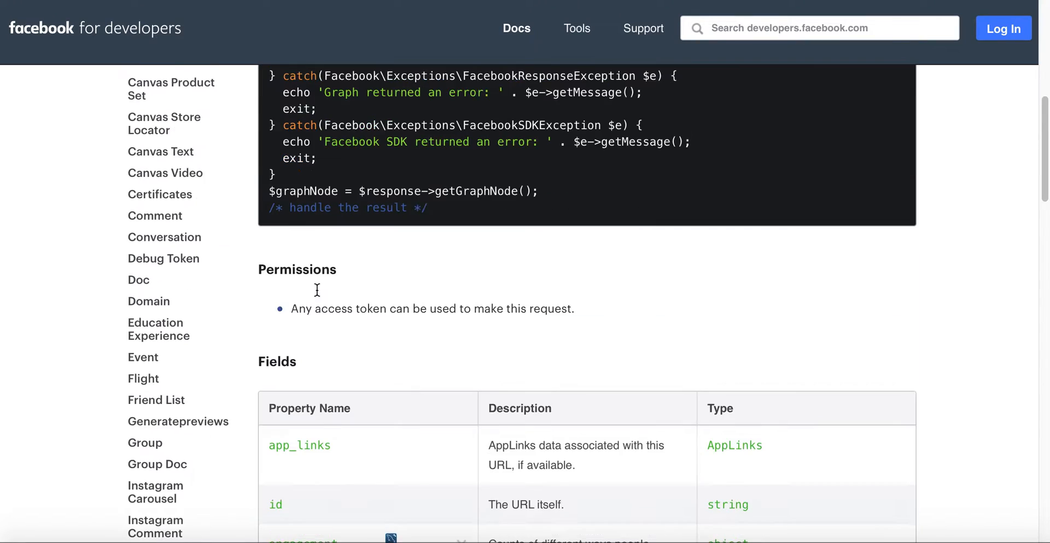
scroll(down, 3)
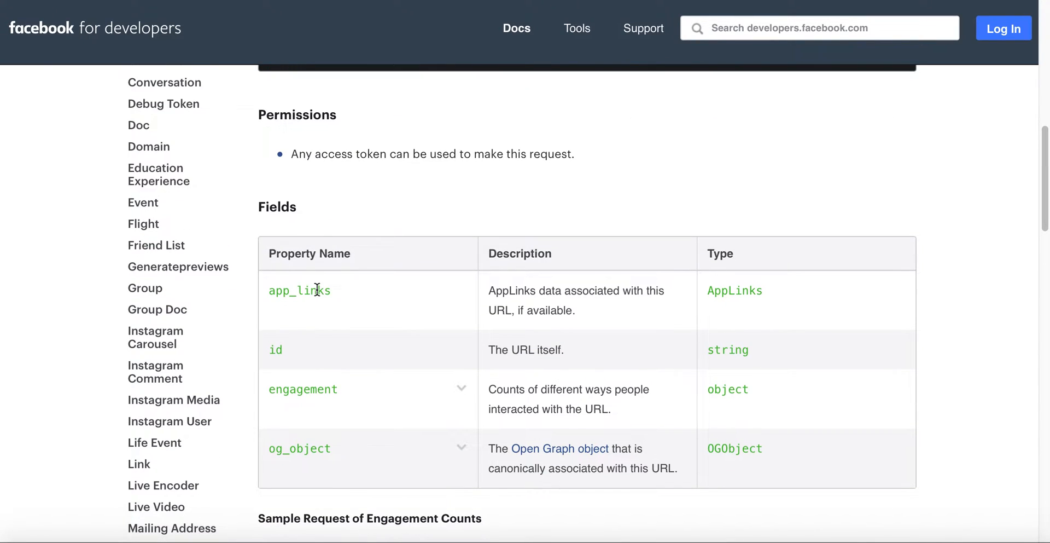
mouse_move(335, 172)
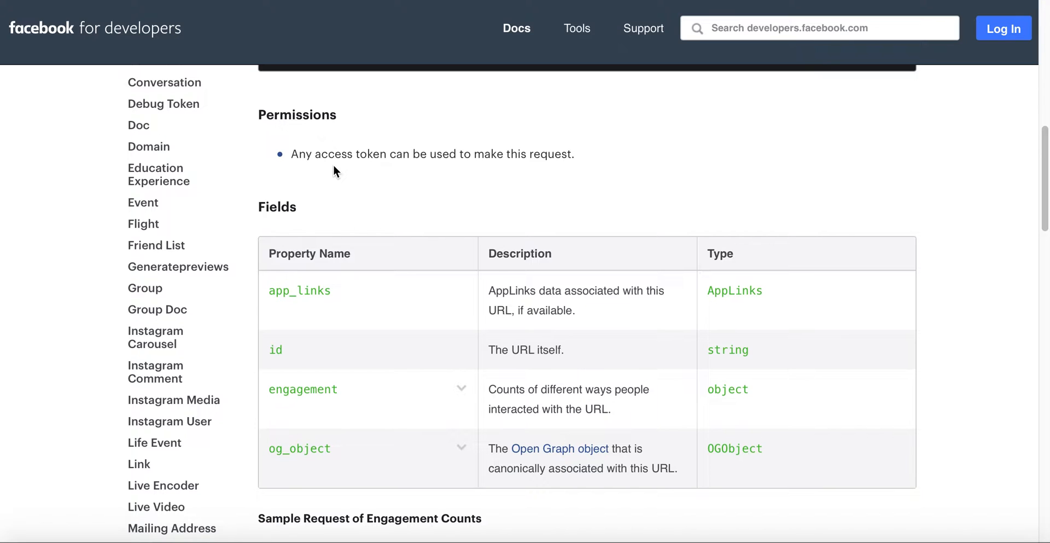
mouse_move(356, 272)
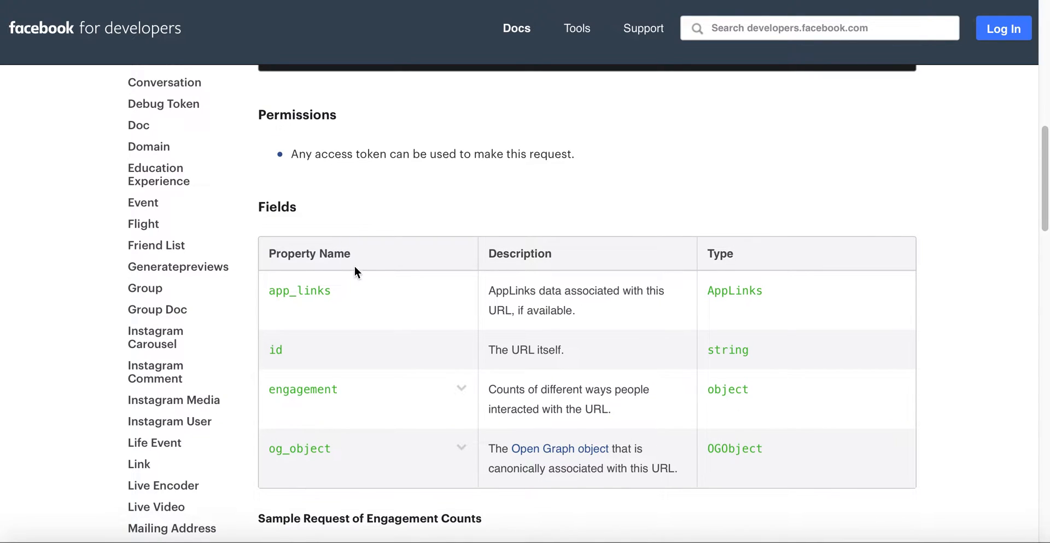
scroll(down, 3)
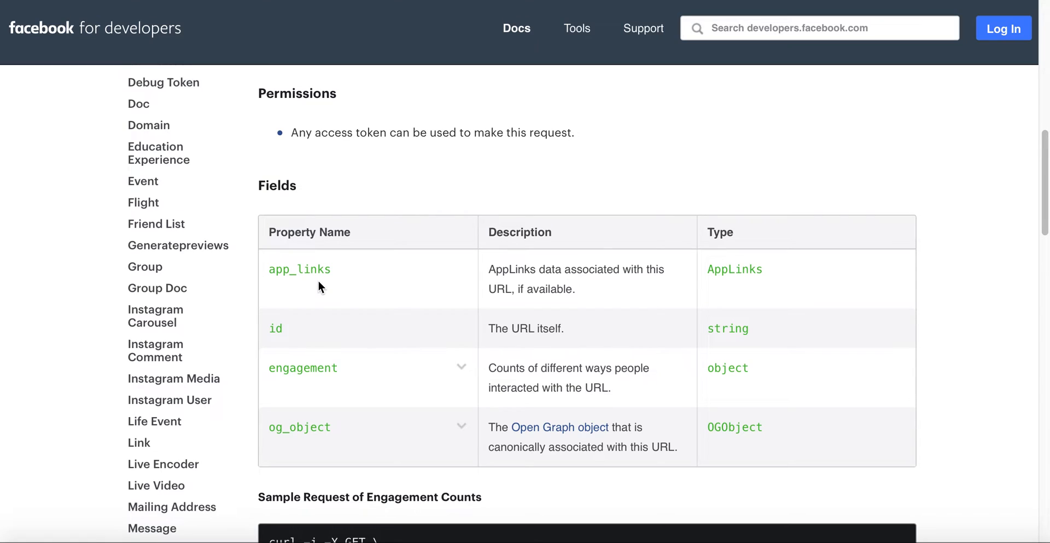
mouse_move(291, 430)
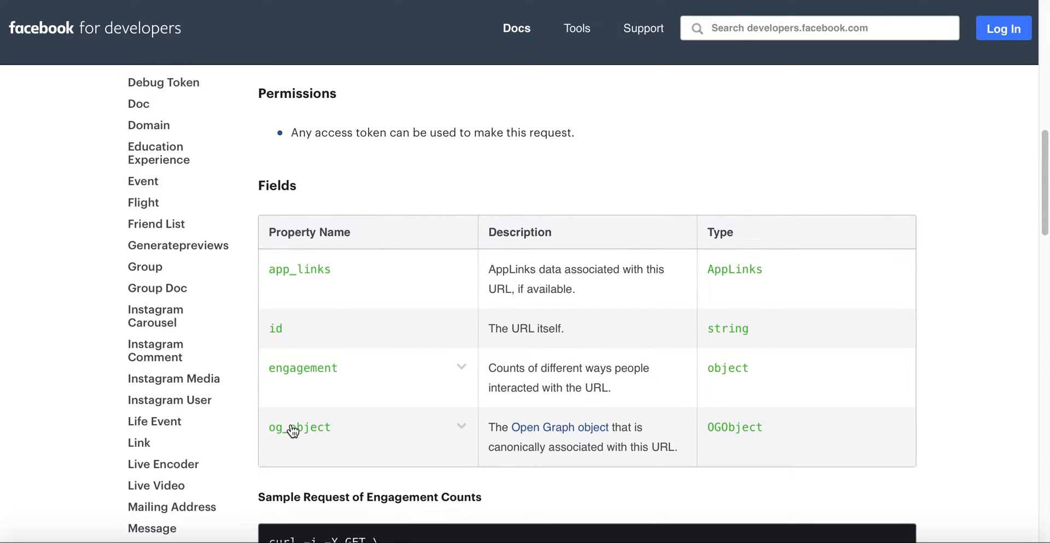
mouse_move(317, 433)
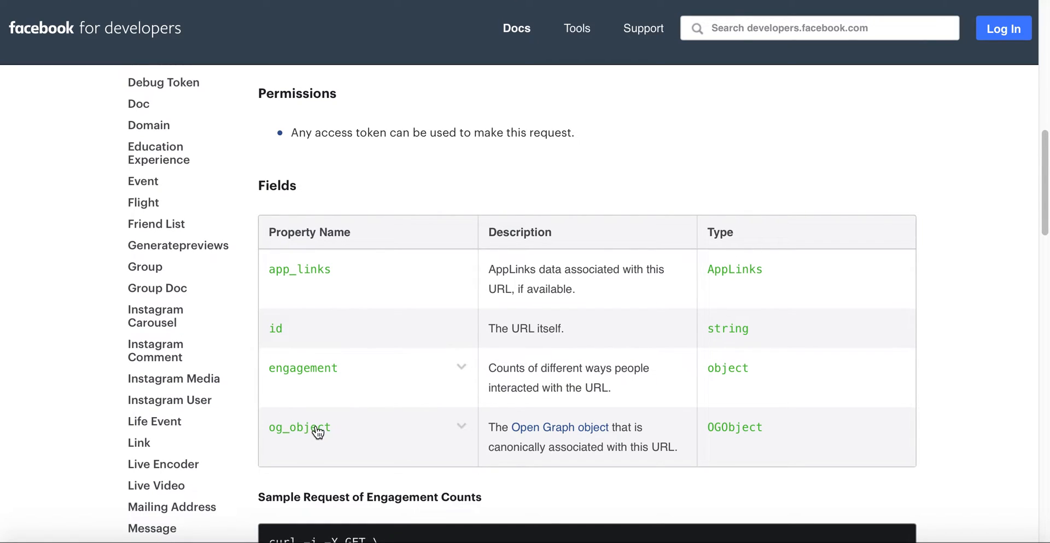
mouse_move(400, 421)
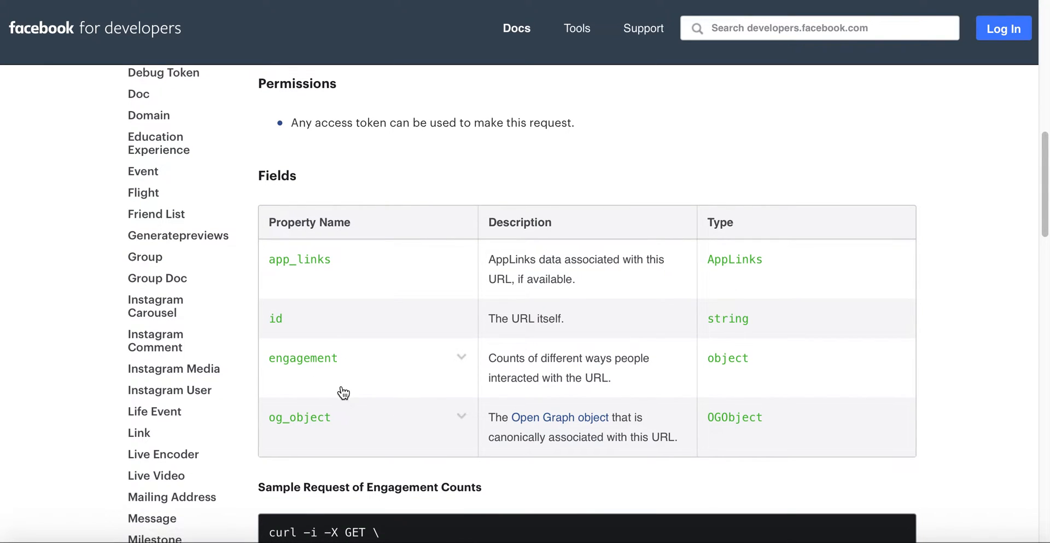
scroll(down, 3)
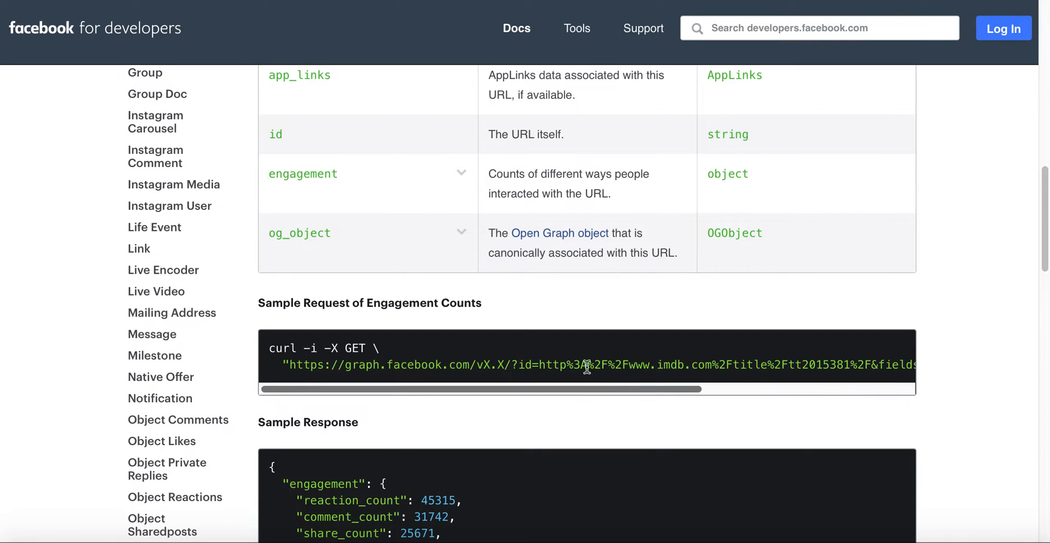
mouse_move(483, 367)
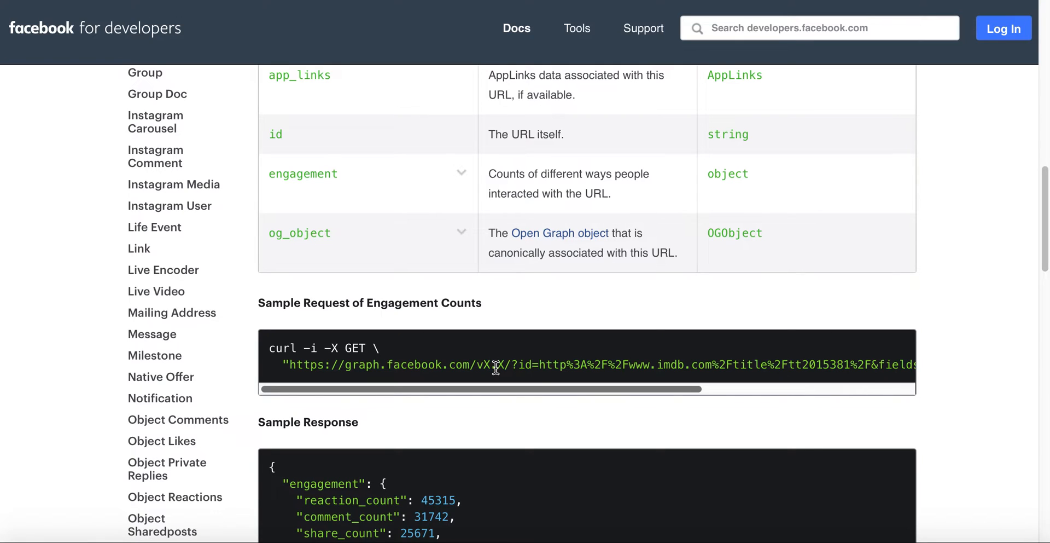
Highlight the engagement field and scroll to the Sample Request of Engagement Counts.
drag(469, 388, 771, 389)
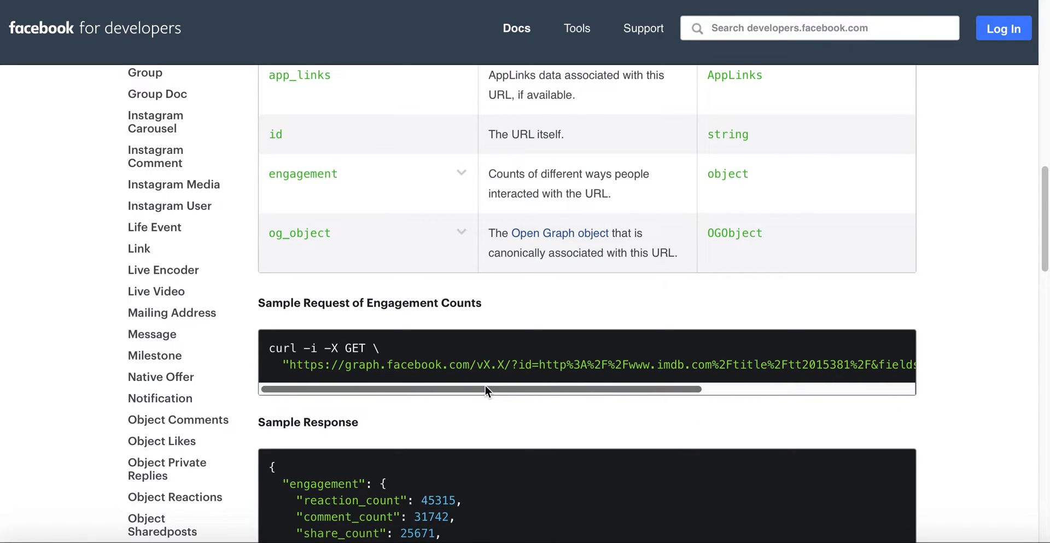
mouse_move(400, 356)
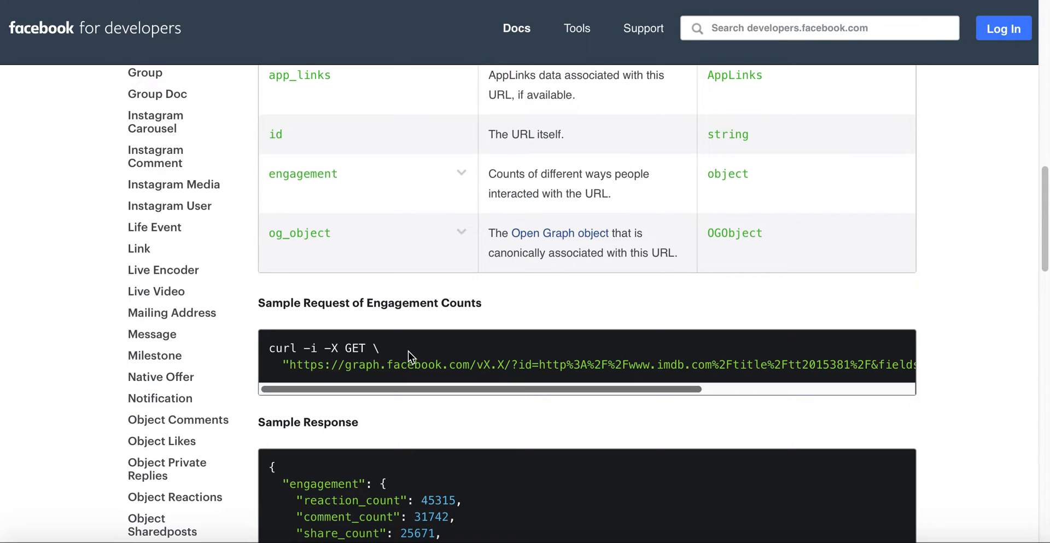
mouse_move(380, 193)
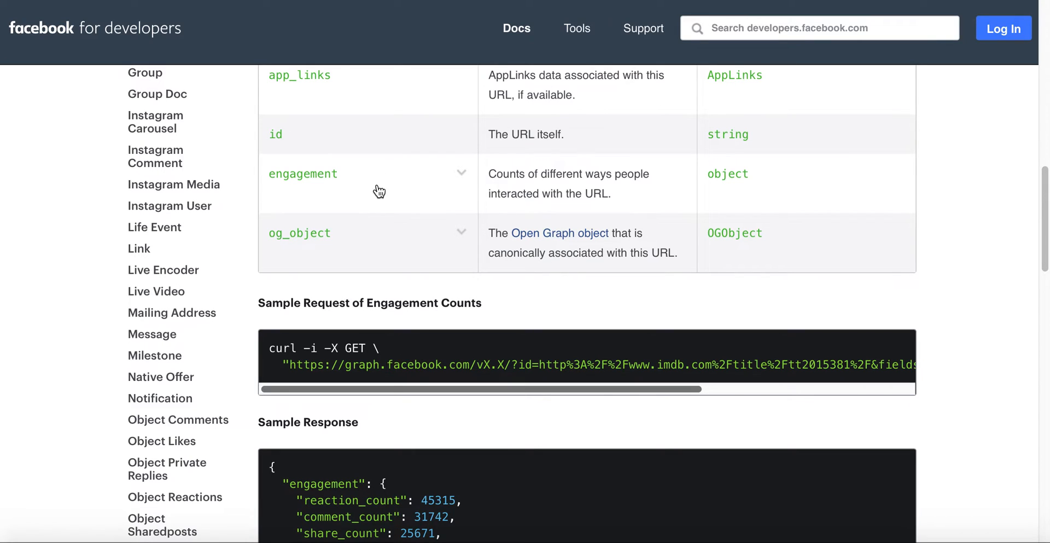
mouse_move(335, 185)
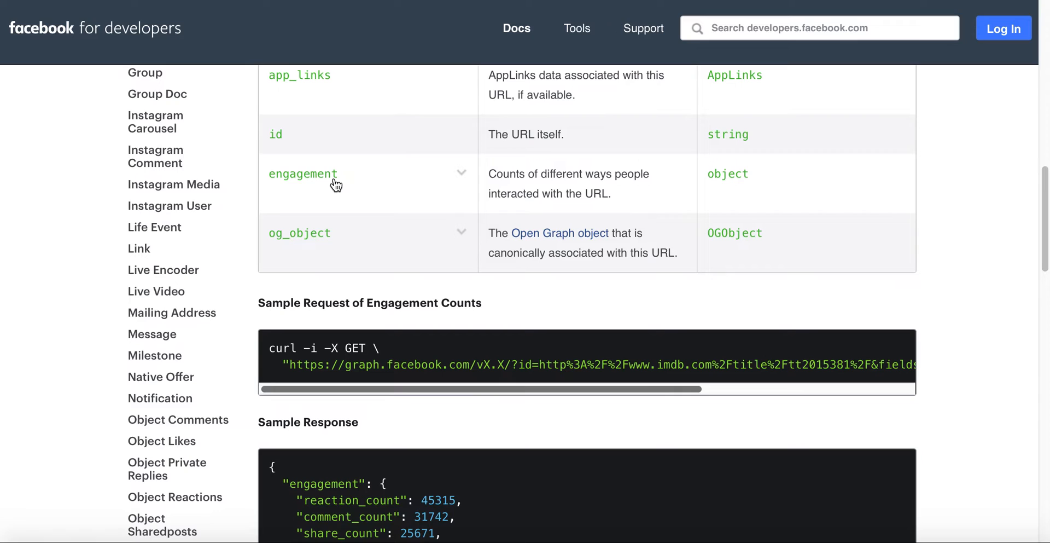
scroll(down, 3)
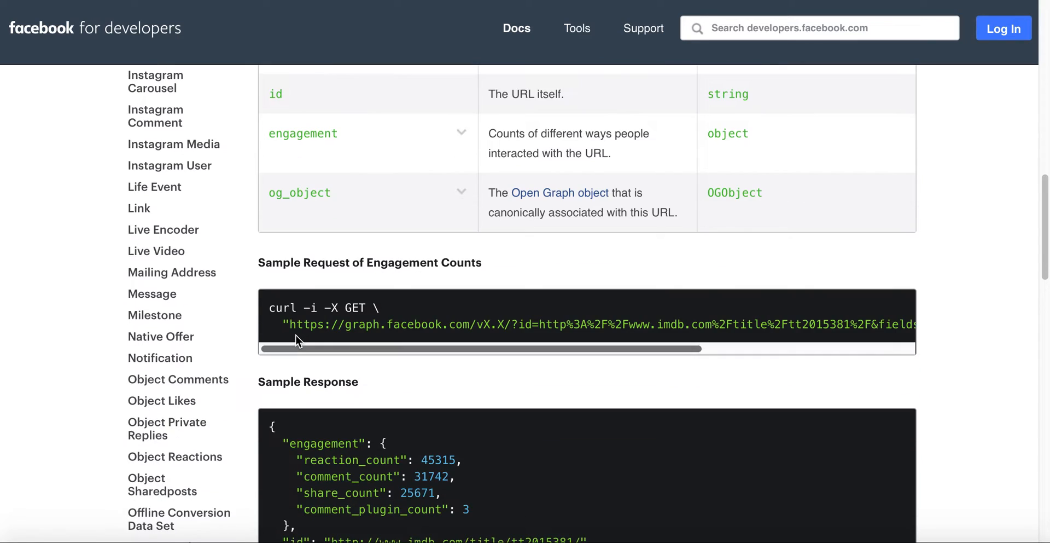
Scroll past the Sample Response JSON to the Deleting and Updating sections with the POST scrape call.
scroll(down, 3)
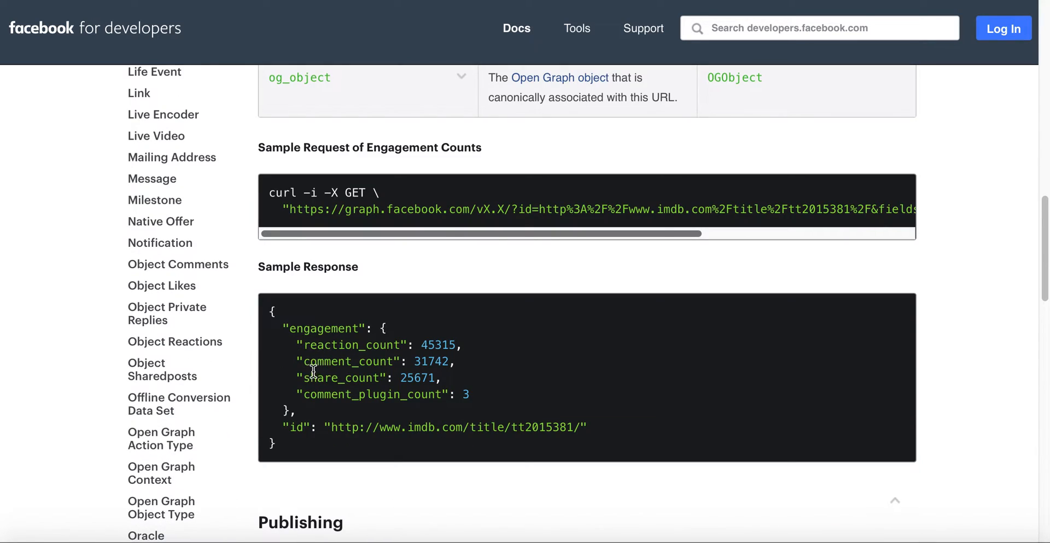
mouse_move(322, 342)
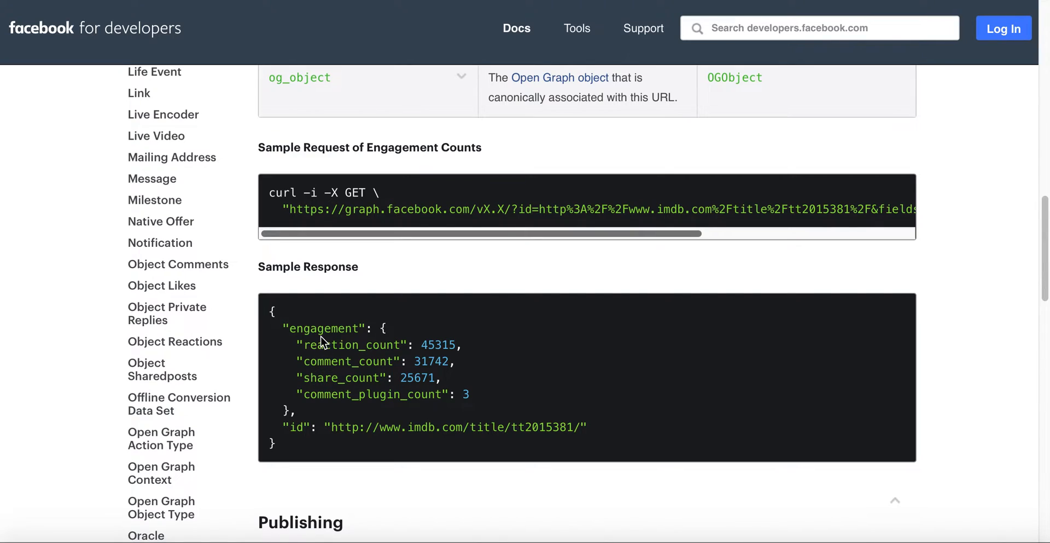
mouse_move(357, 343)
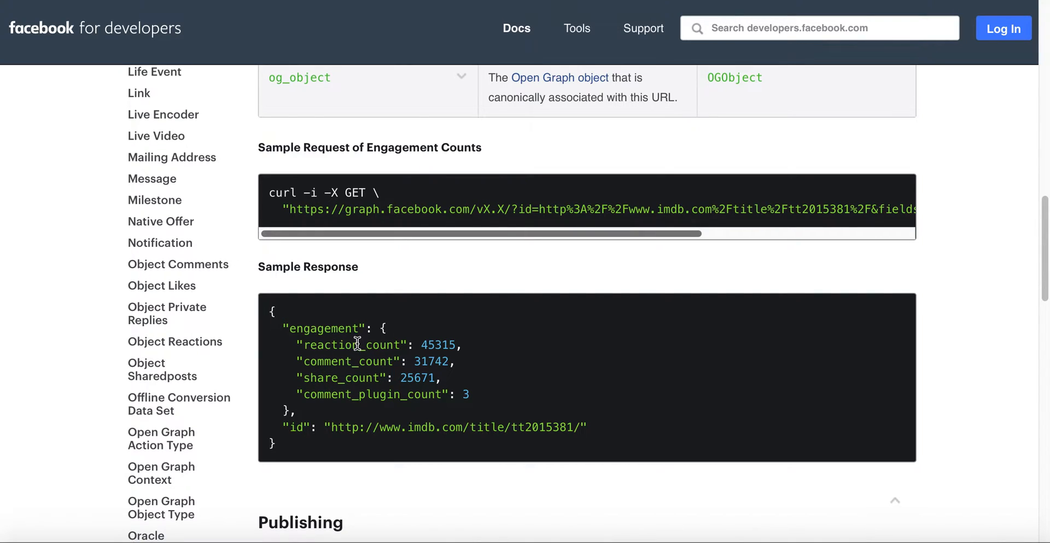
mouse_move(316, 344)
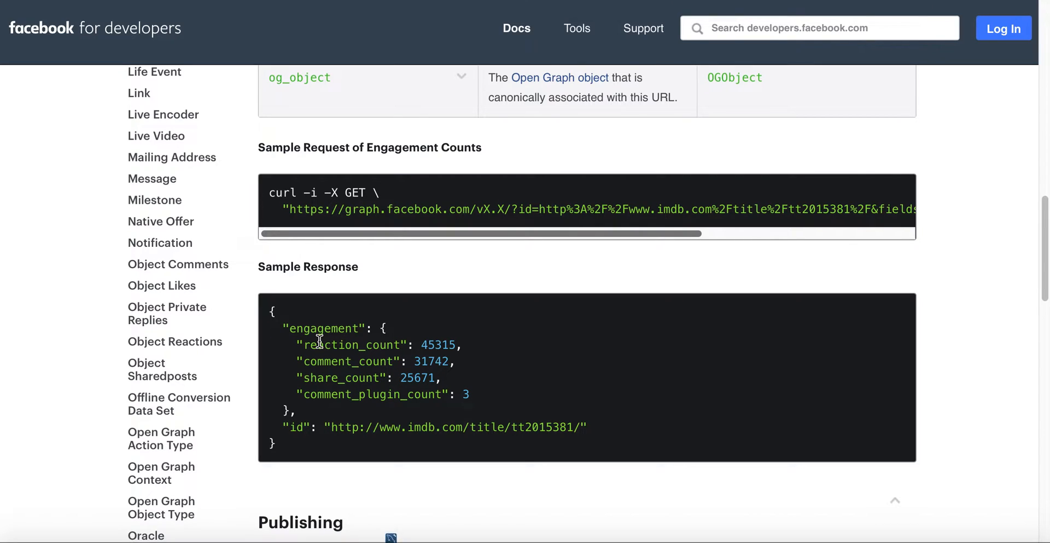
mouse_move(426, 388)
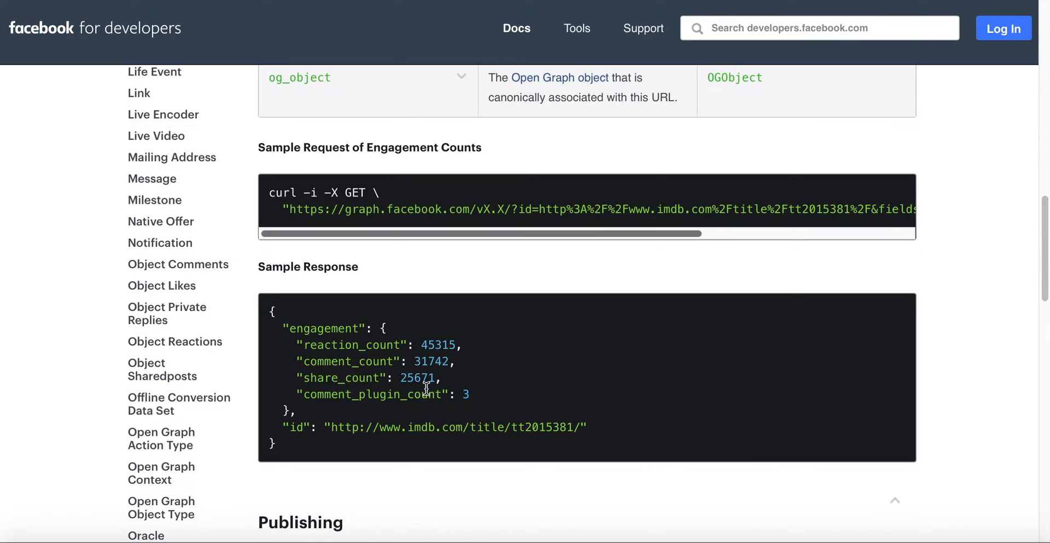
mouse_move(425, 380)
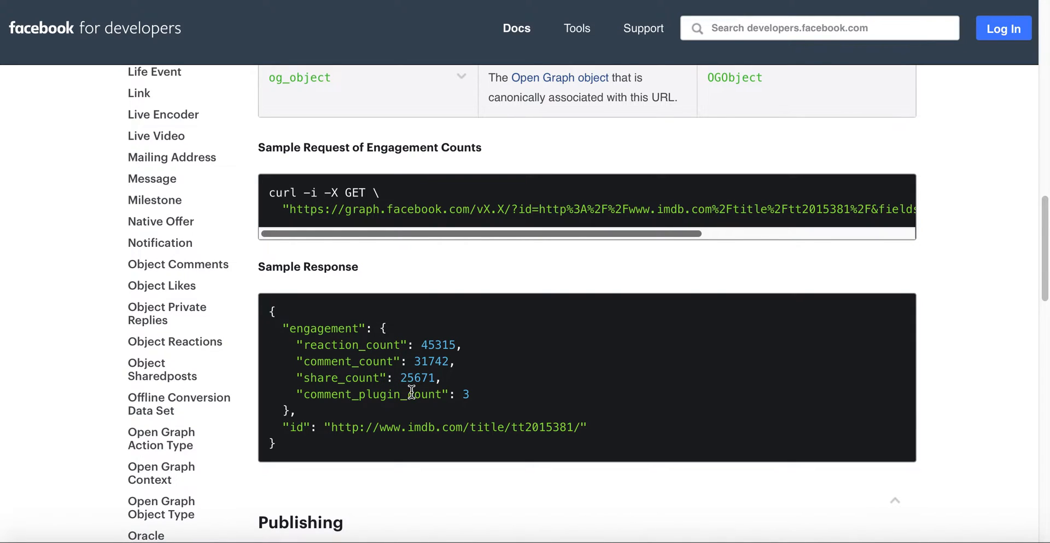
scroll(down, 3)
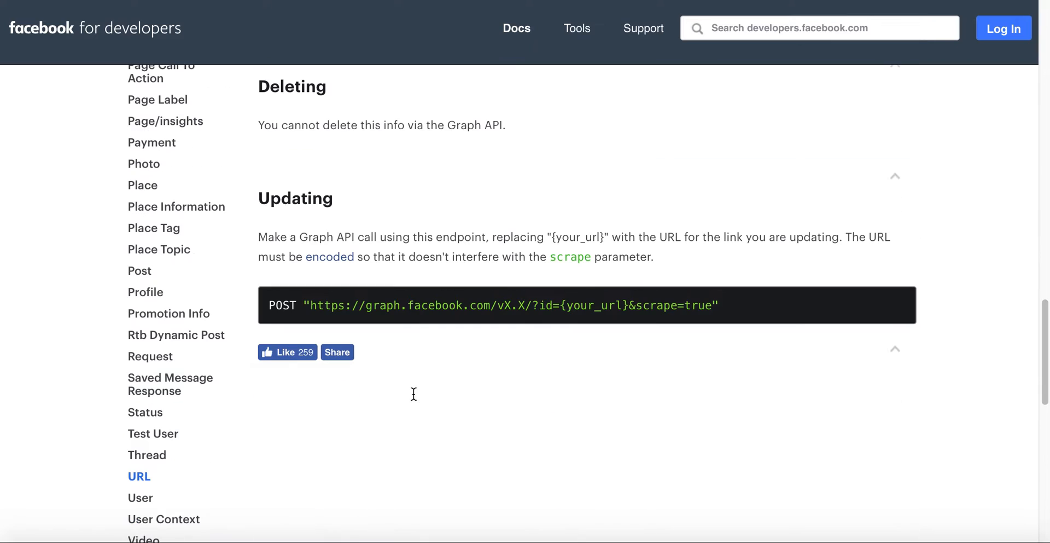
scroll(up, 3)
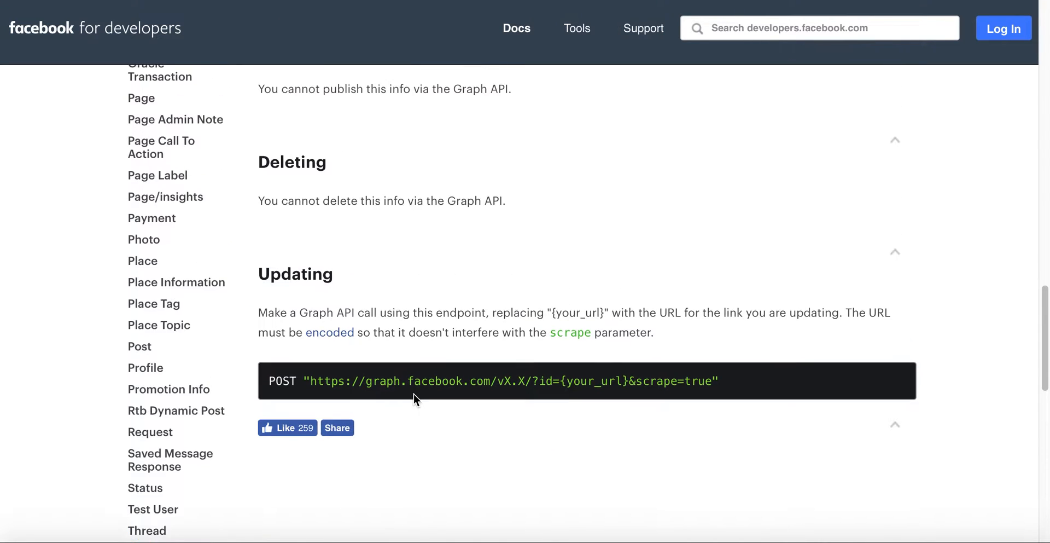
scroll(up, 3)
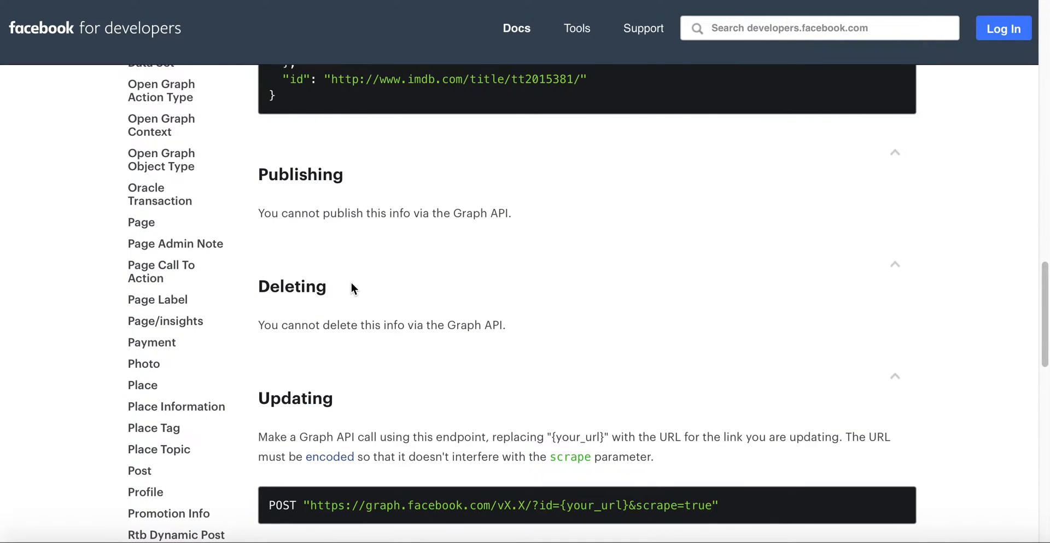
scroll(up, 3)
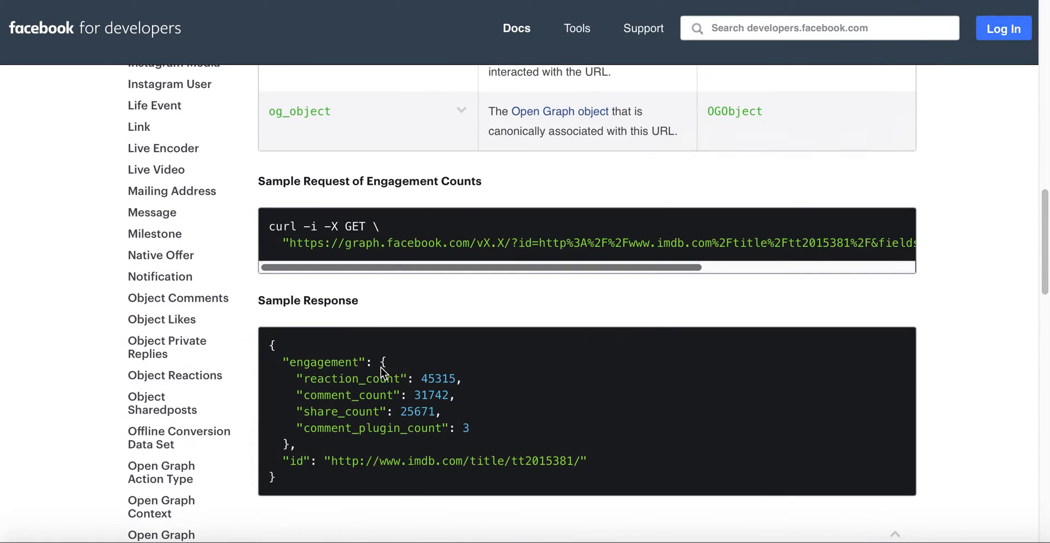
scroll(up, 3)
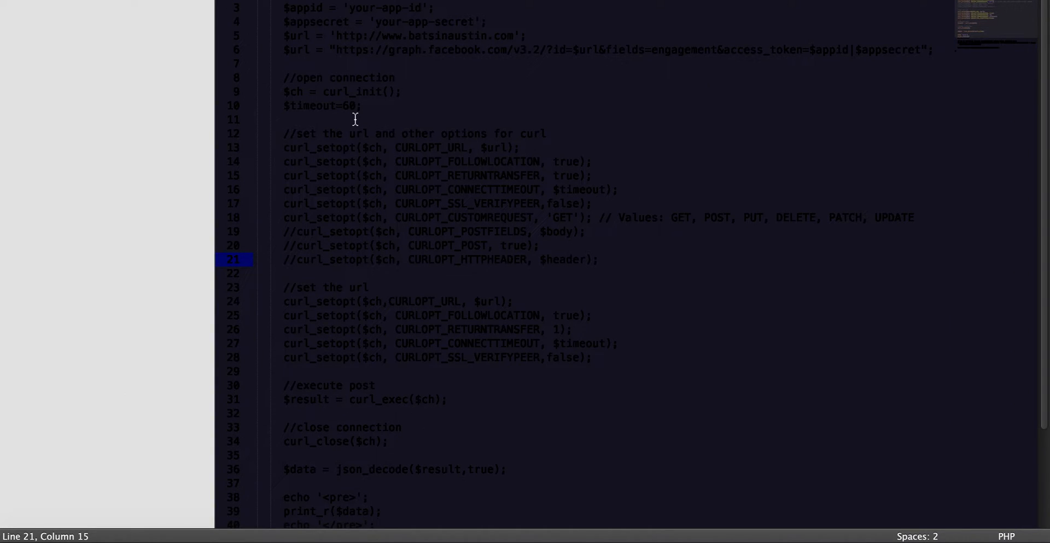
mouse_move(333, 12)
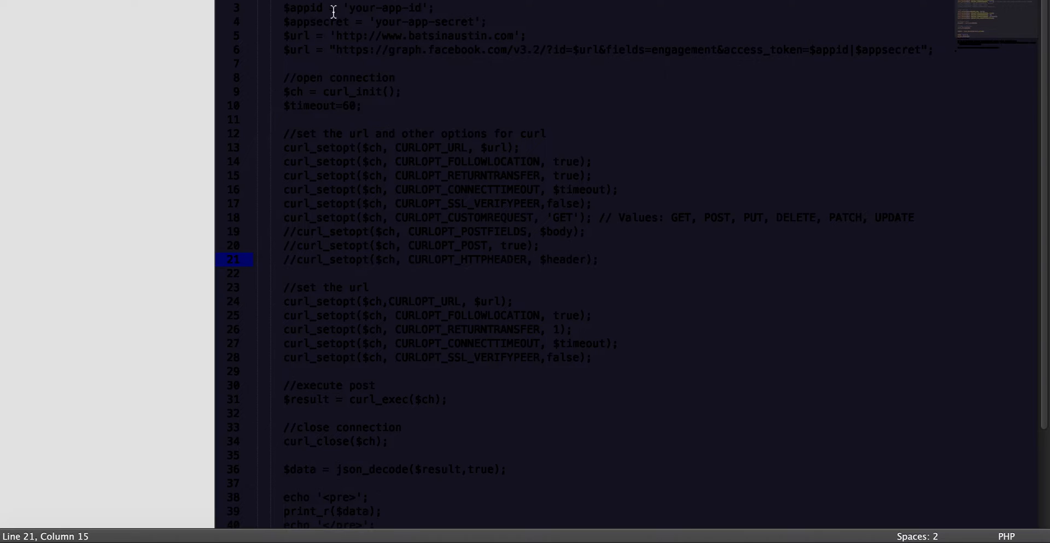
Highlight the placeholder $appid and $appsecret values in the PHP script.
drag(346, 7, 422, 8)
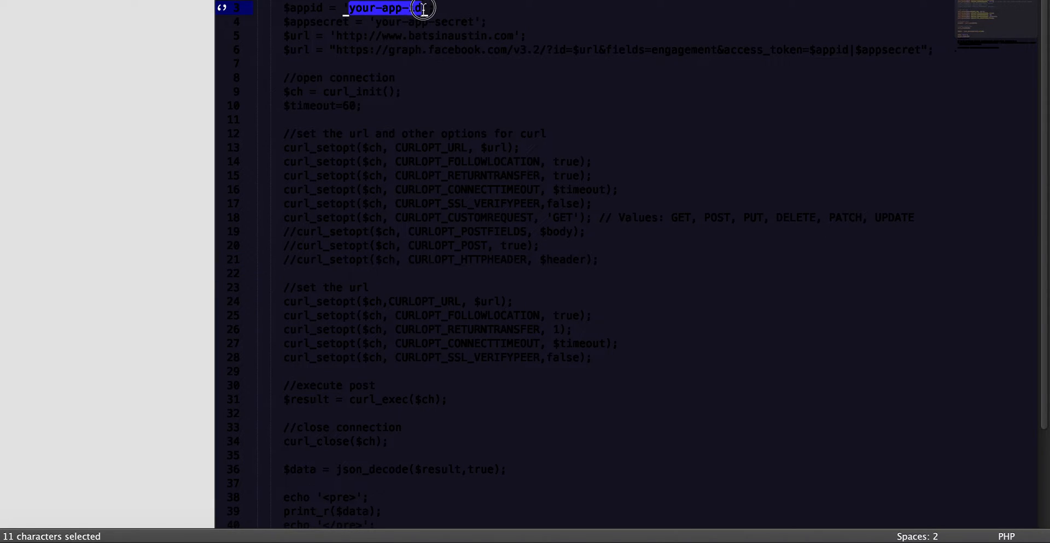
click(421, 21)
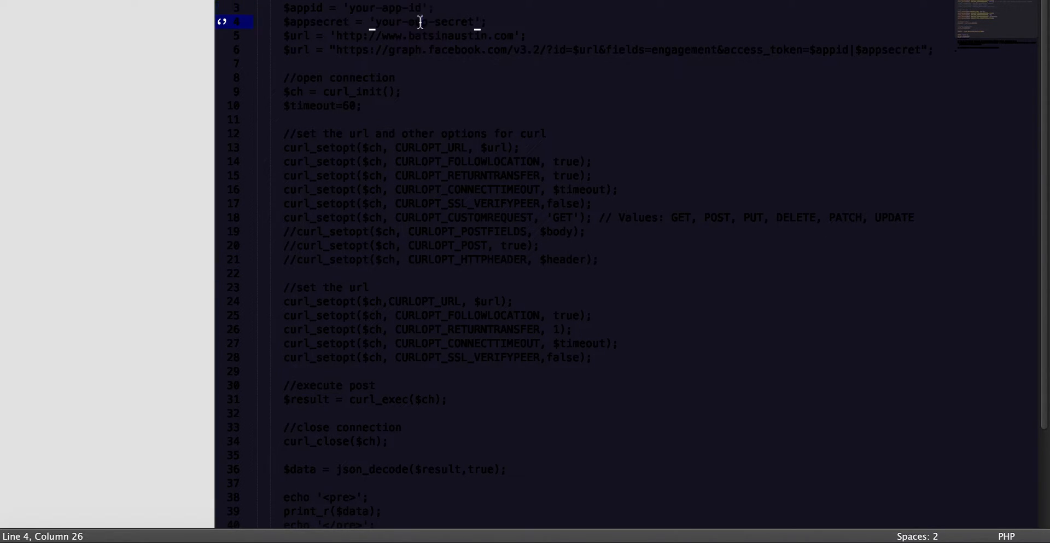
double_click(394, 22)
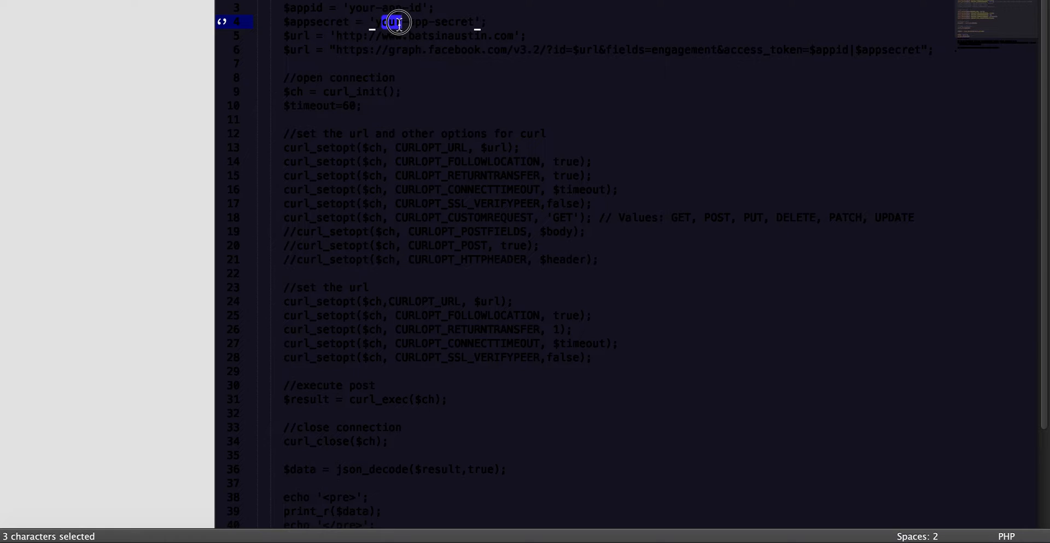
drag(395, 22, 426, 22)
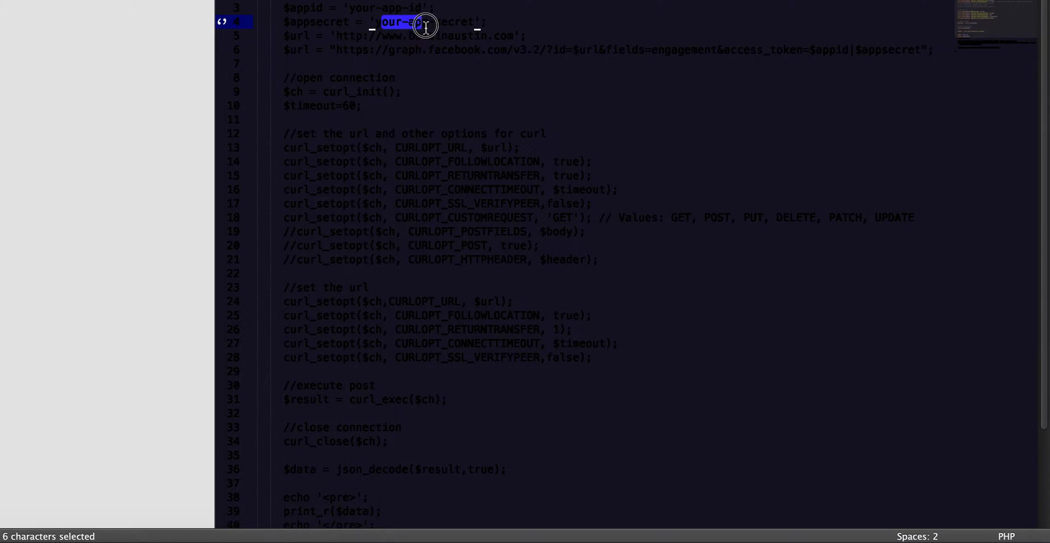
drag(408, 22, 473, 22)
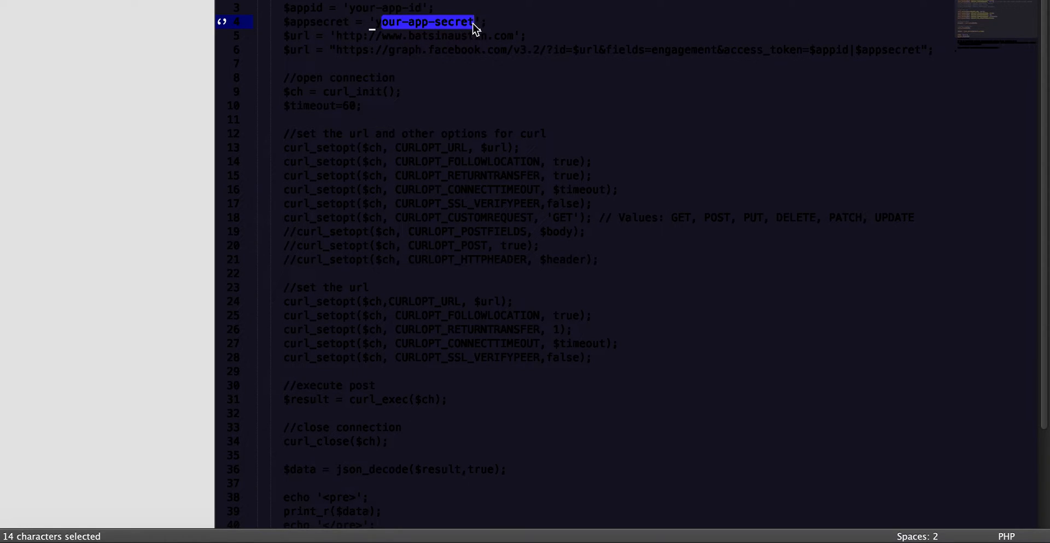
mouse_move(420, 46)
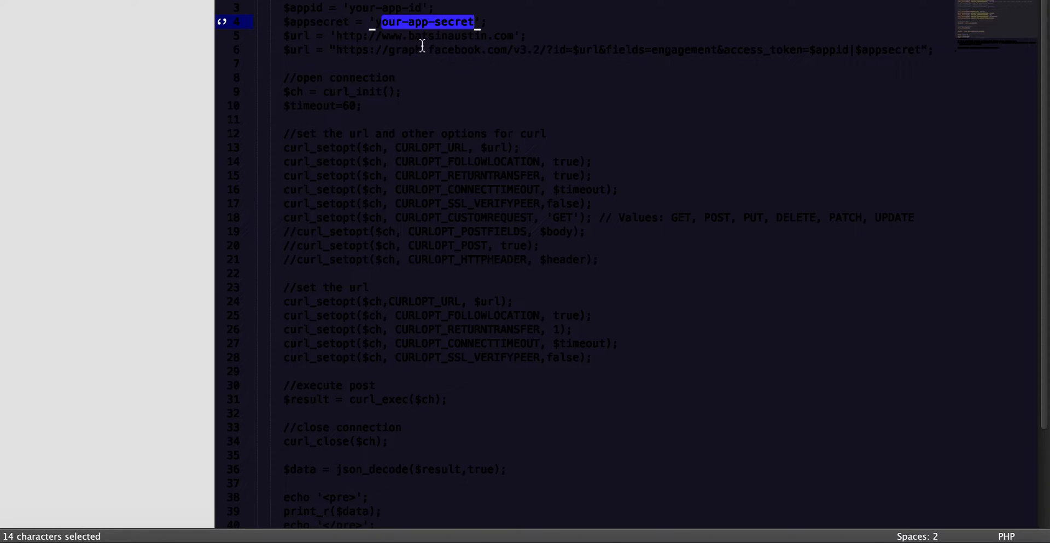
mouse_move(347, 37)
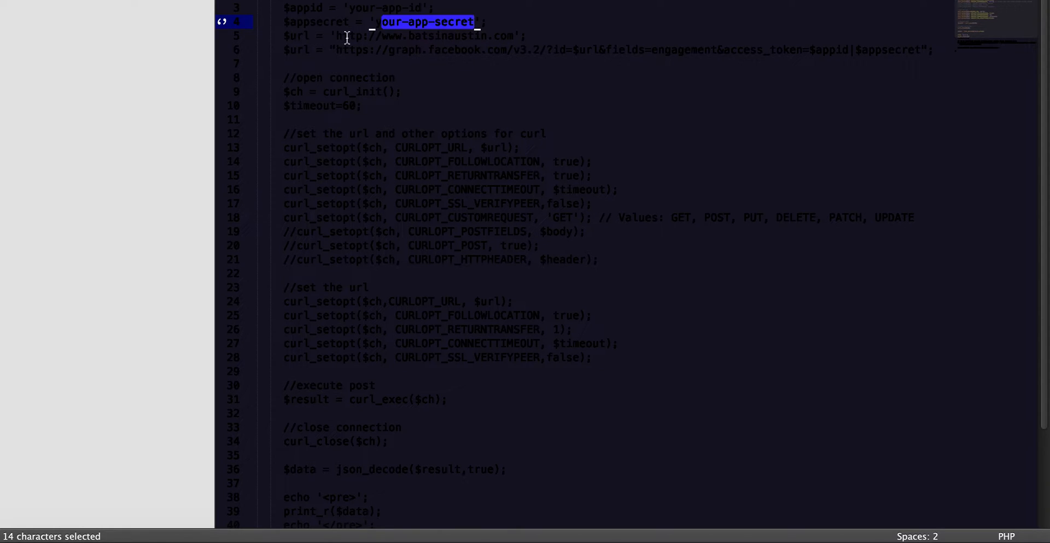
mouse_move(439, 49)
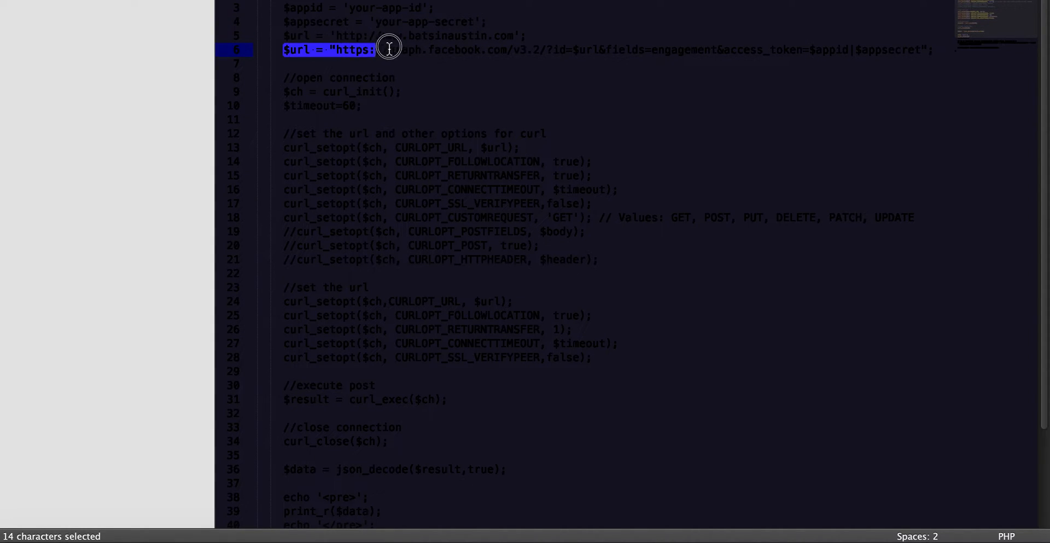
Mark lines 3–6 holding the app id, secret, site URL and Graph API v3.2 request URL.
click(537, 97)
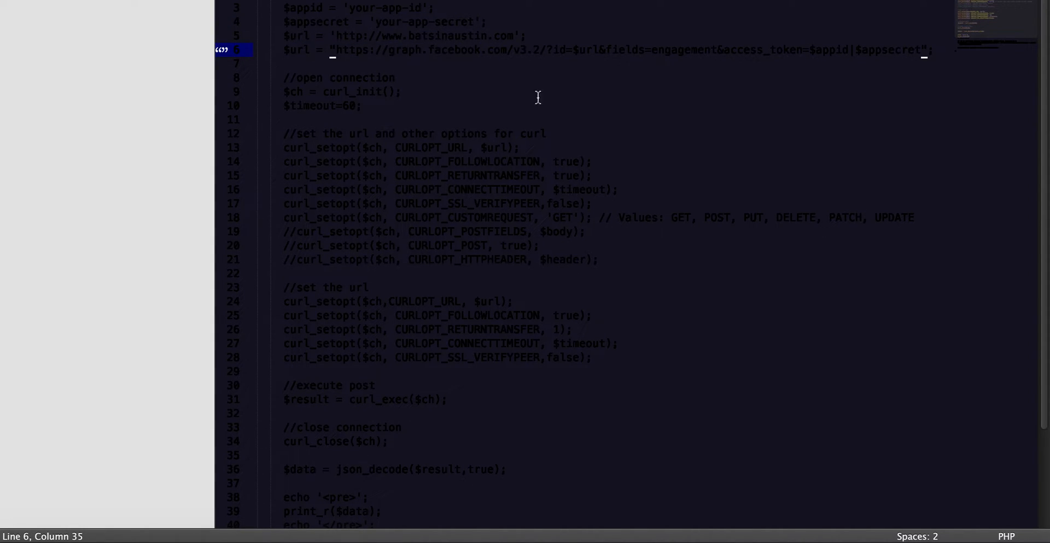
mouse_move(507, 216)
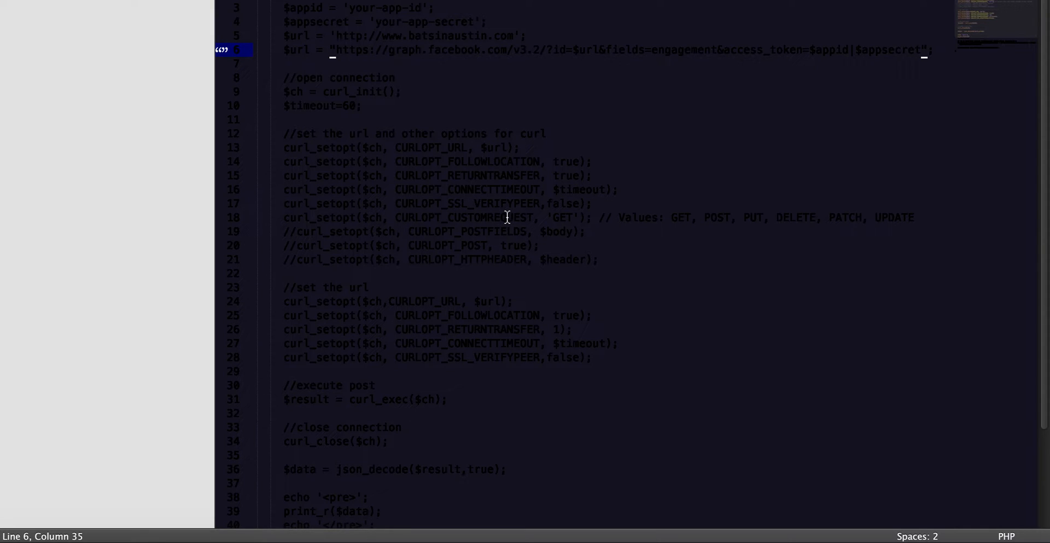
mouse_move(526, 240)
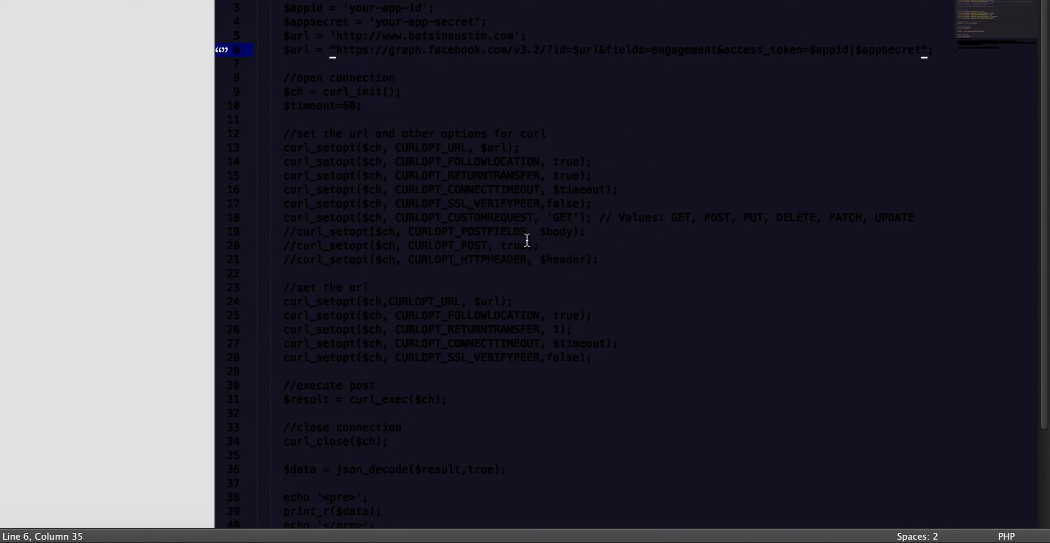
mouse_move(431, 166)
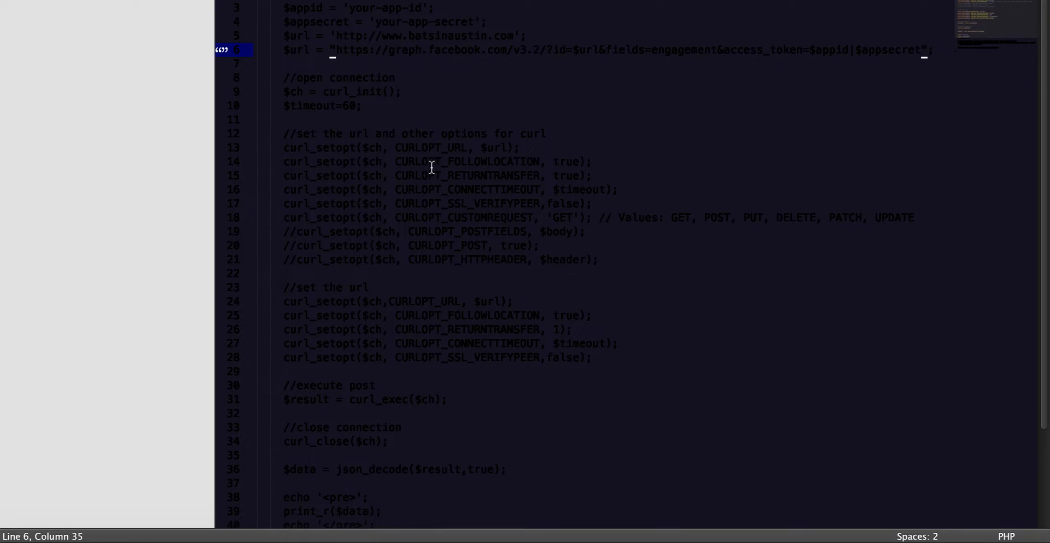
mouse_move(434, 235)
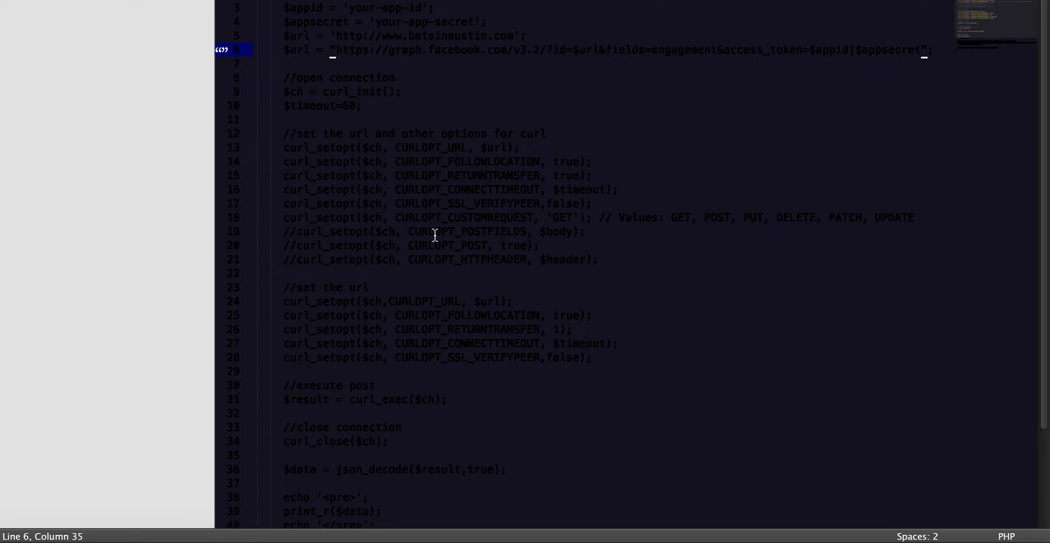
mouse_move(481, 271)
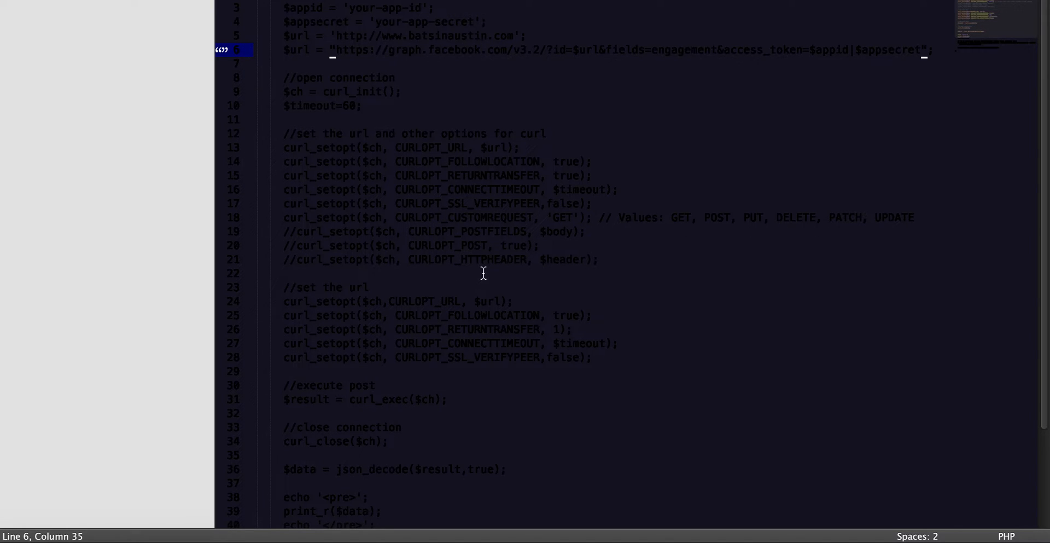
mouse_move(464, 293)
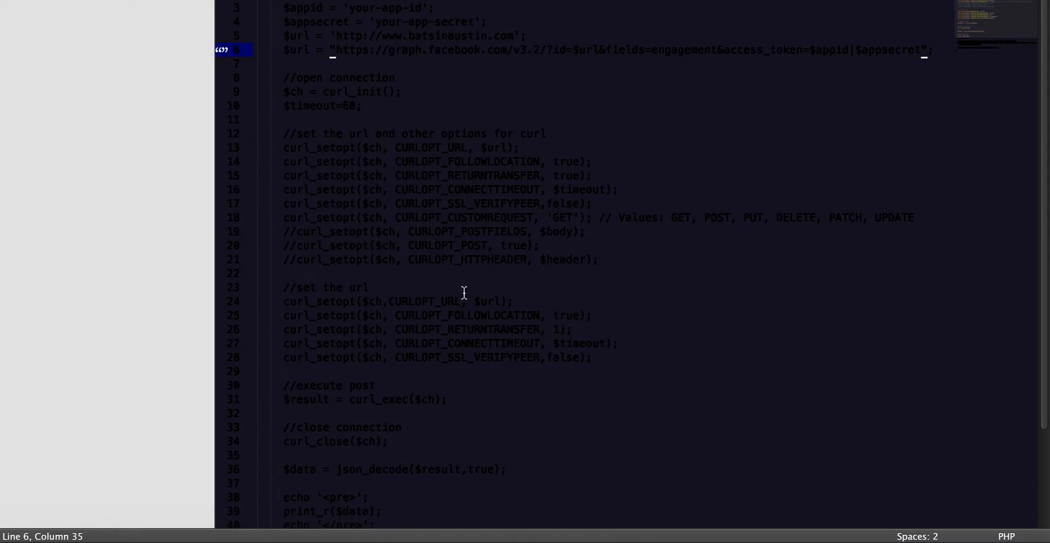
mouse_move(459, 311)
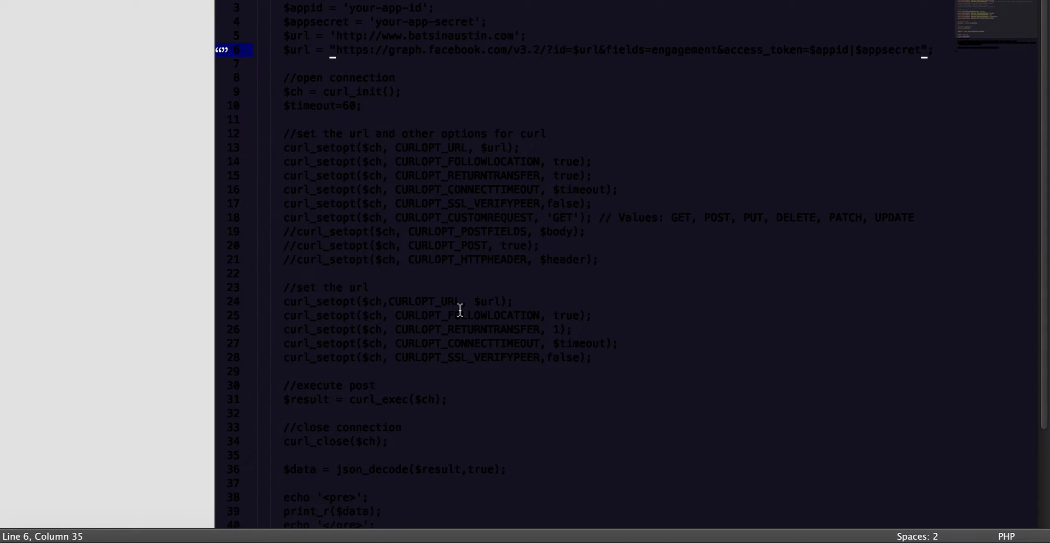
mouse_move(282, 7)
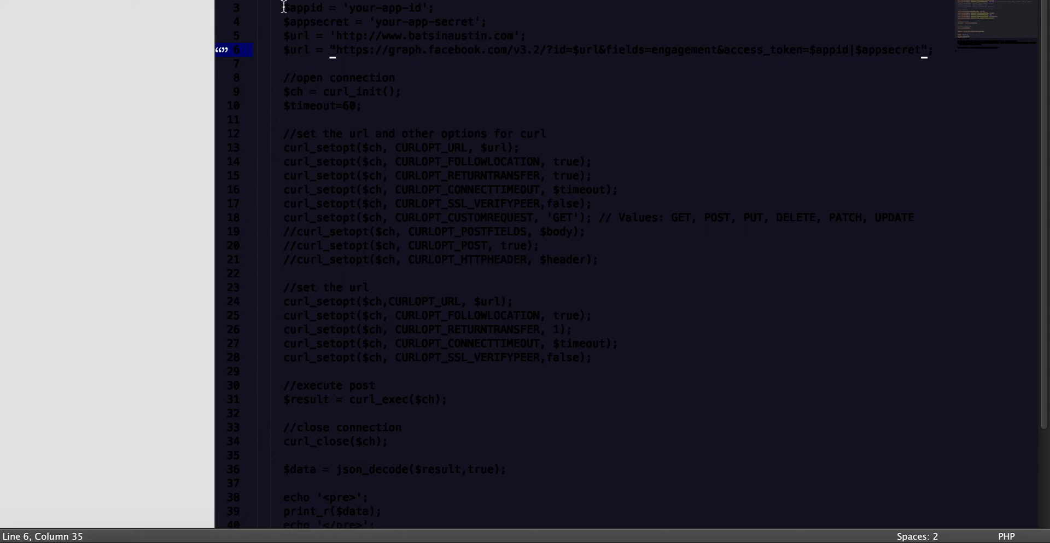
drag(284, 8, 305, 49)
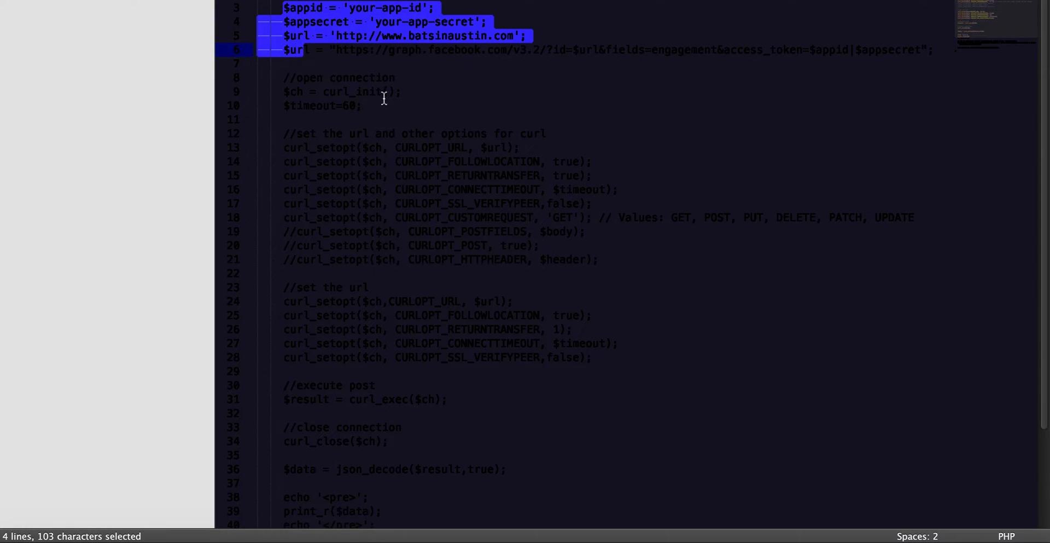
mouse_move(443, 301)
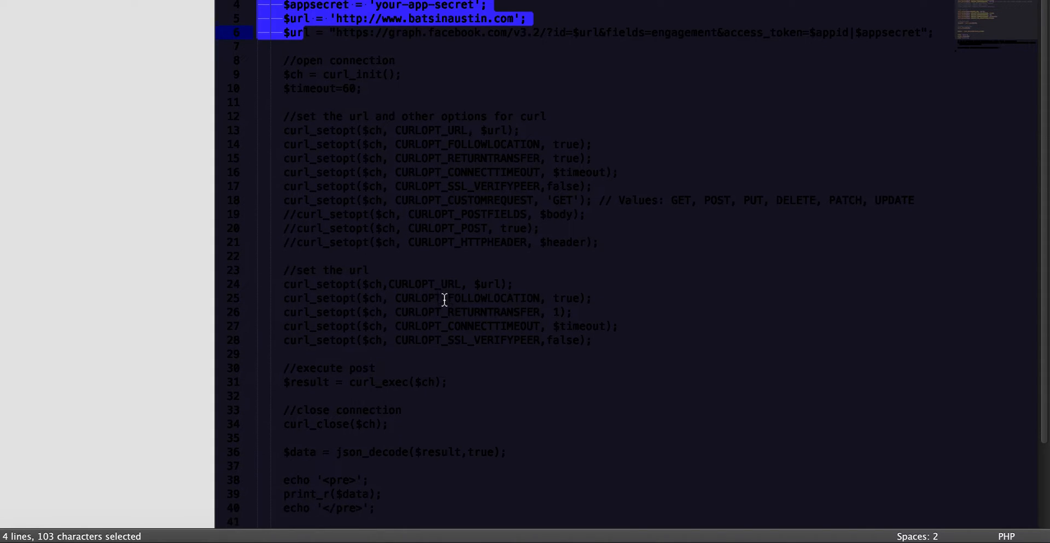
Scroll to the script's end and highlight $total_count on line 43 where counts sum into Likes.
scroll(down, 3)
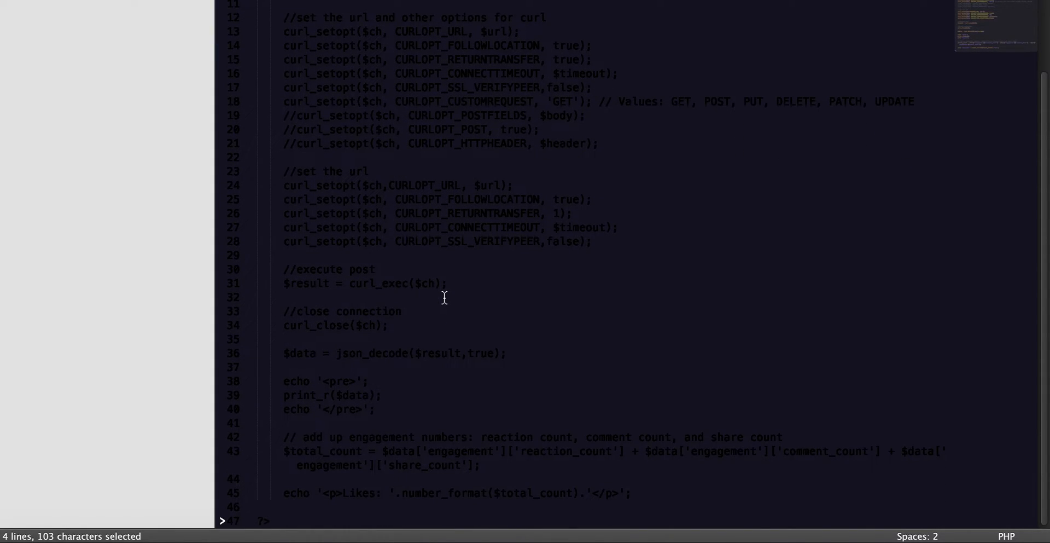
mouse_move(277, 439)
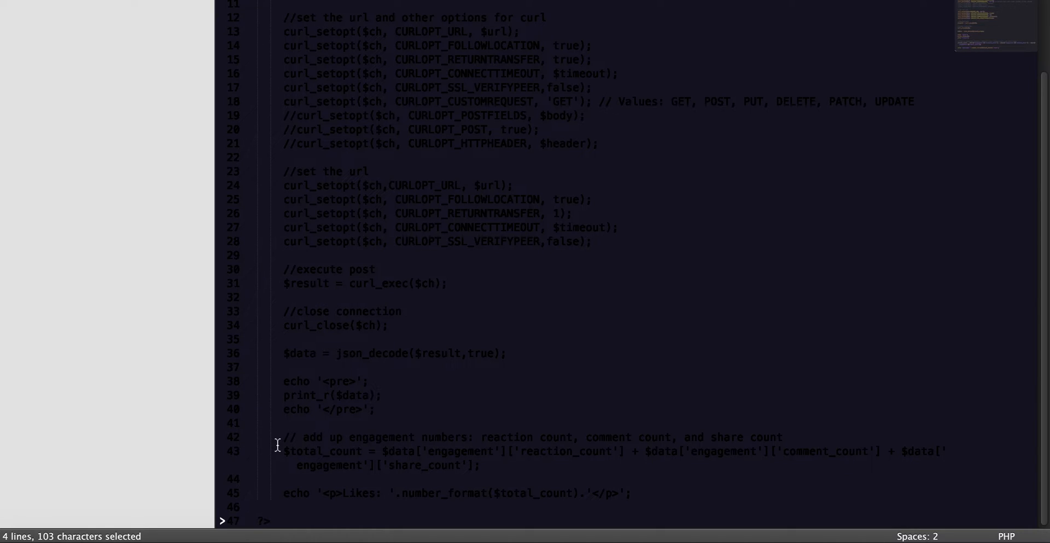
mouse_move(304, 450)
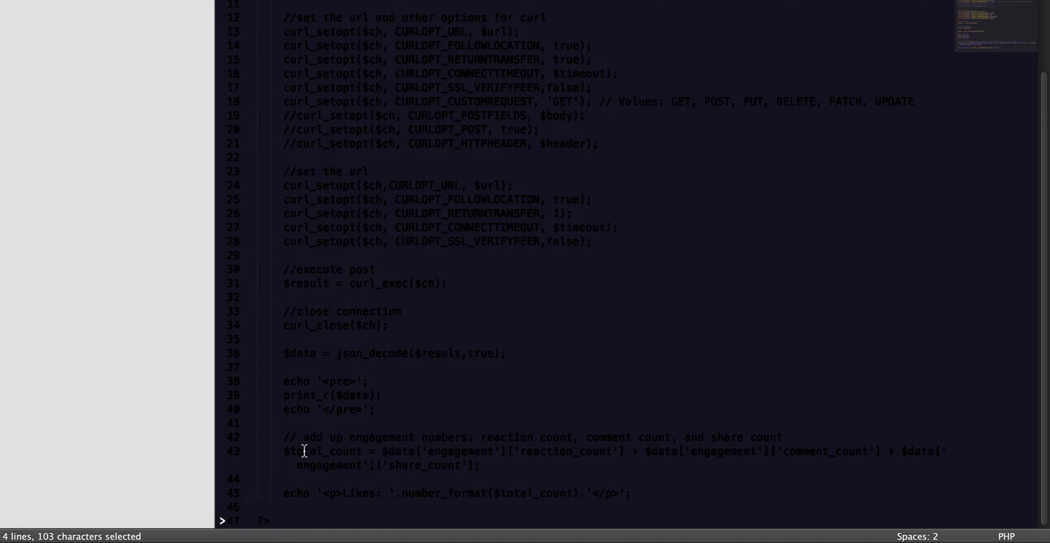
double_click(315, 450)
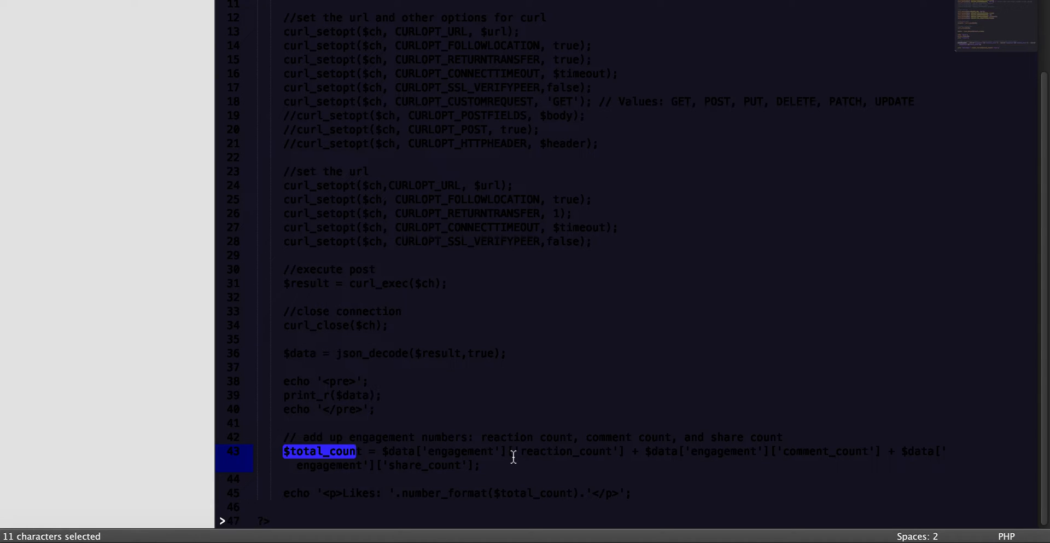
mouse_move(835, 458)
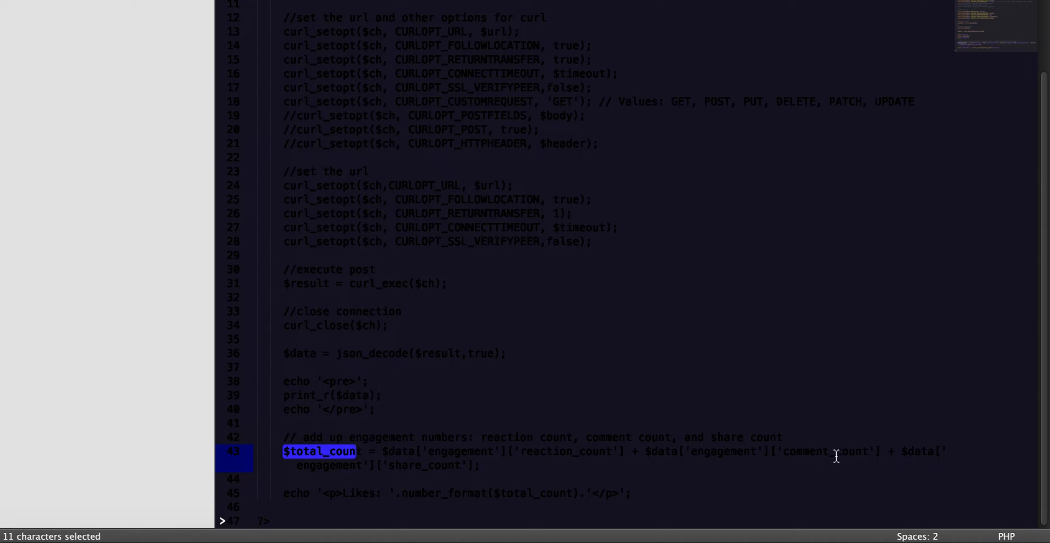
mouse_move(392, 463)
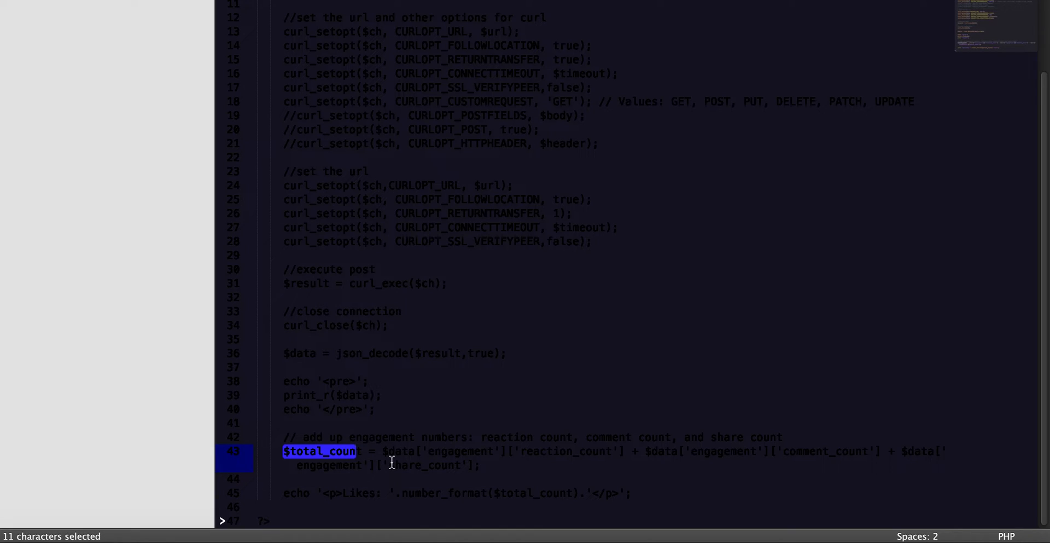
mouse_move(496, 529)
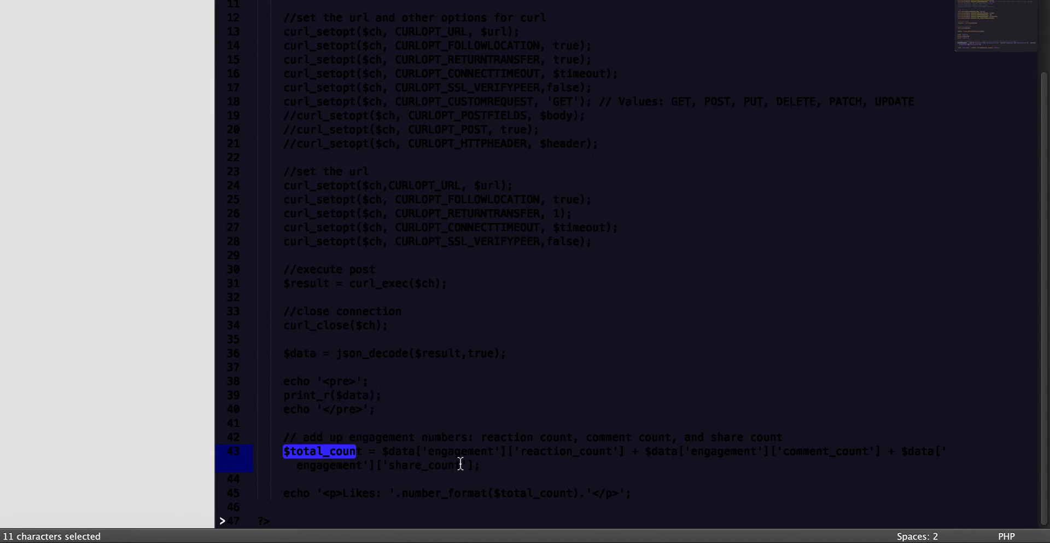
mouse_move(461, 492)
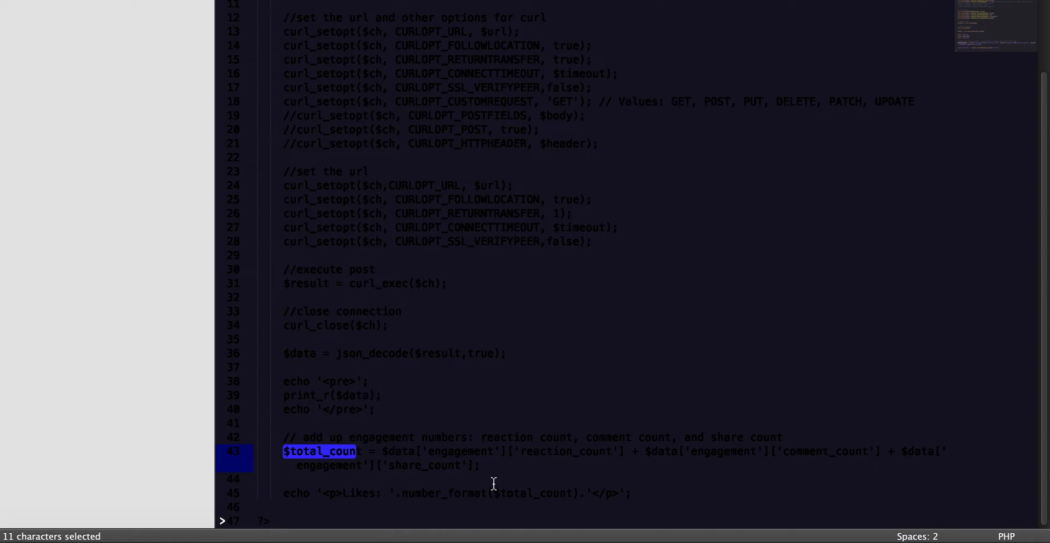
mouse_move(495, 499)
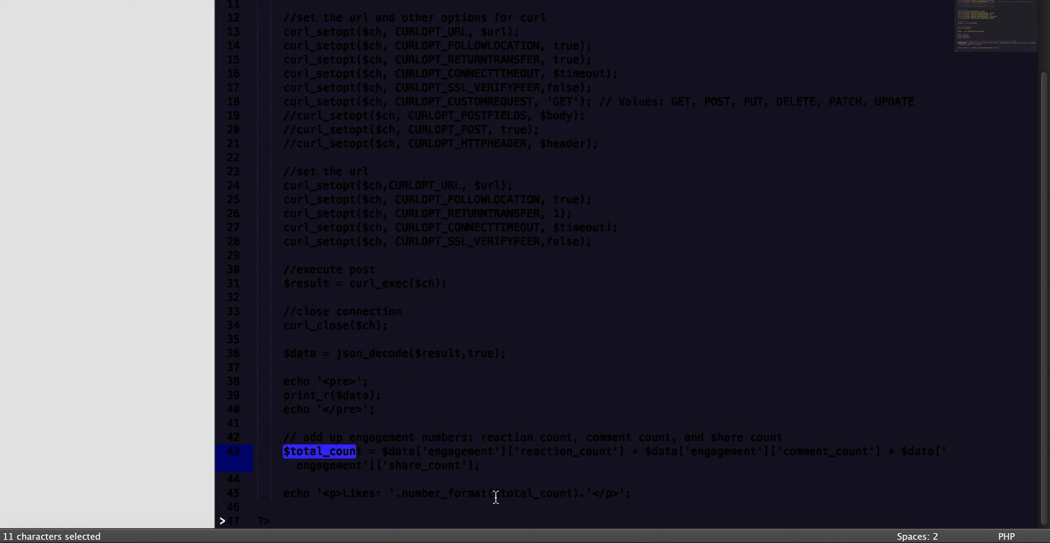
mouse_move(533, 493)
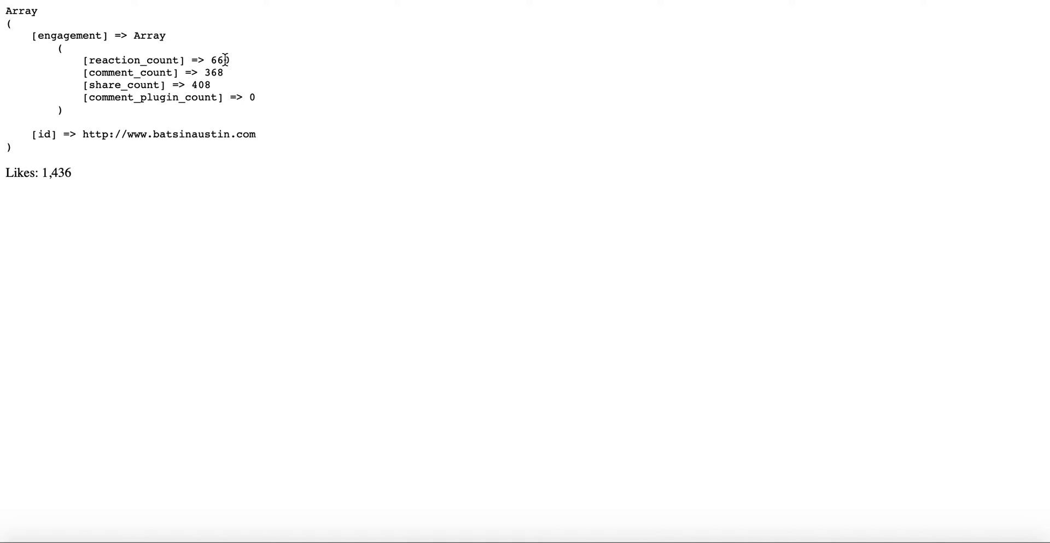
mouse_move(214, 72)
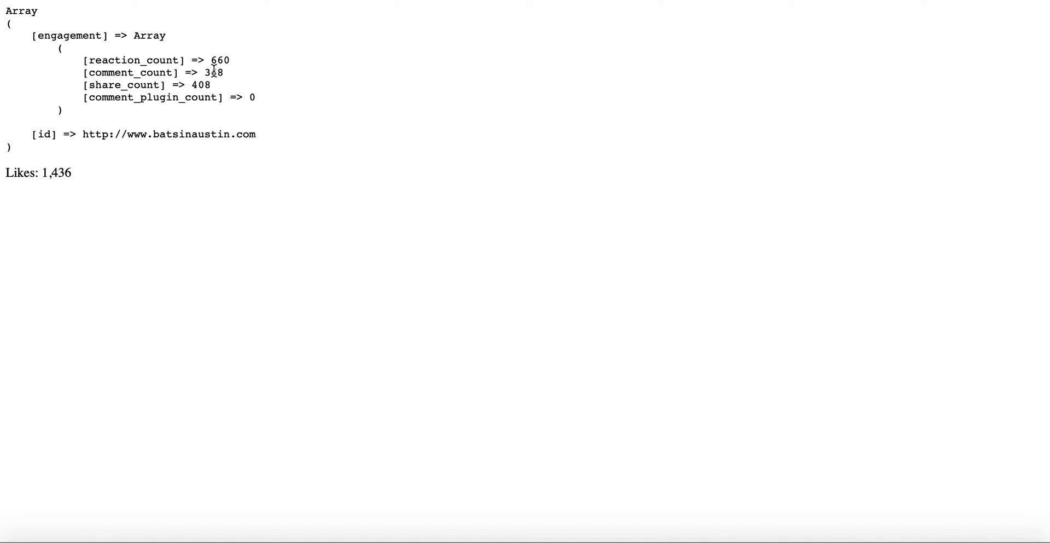
mouse_move(172, 85)
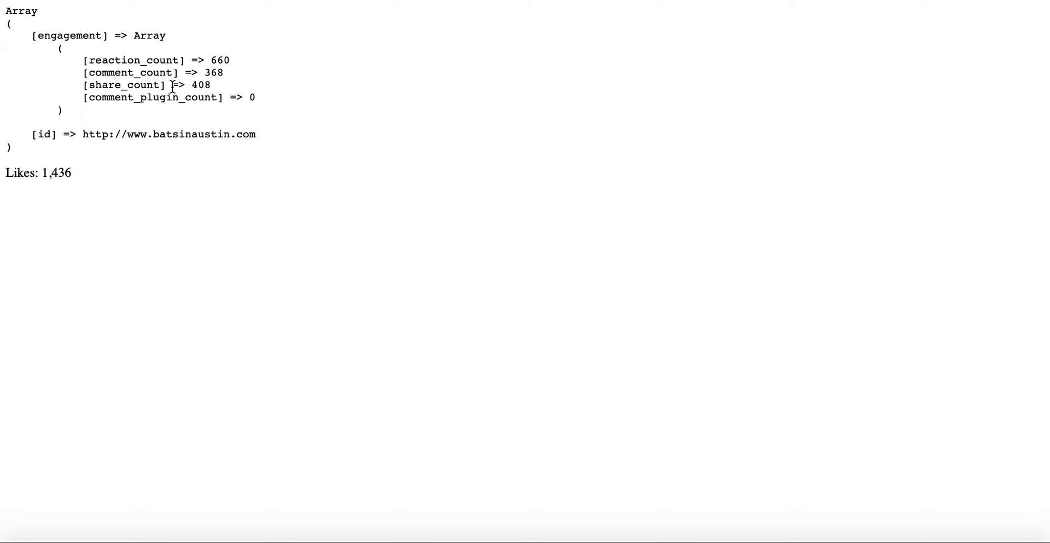
mouse_move(169, 101)
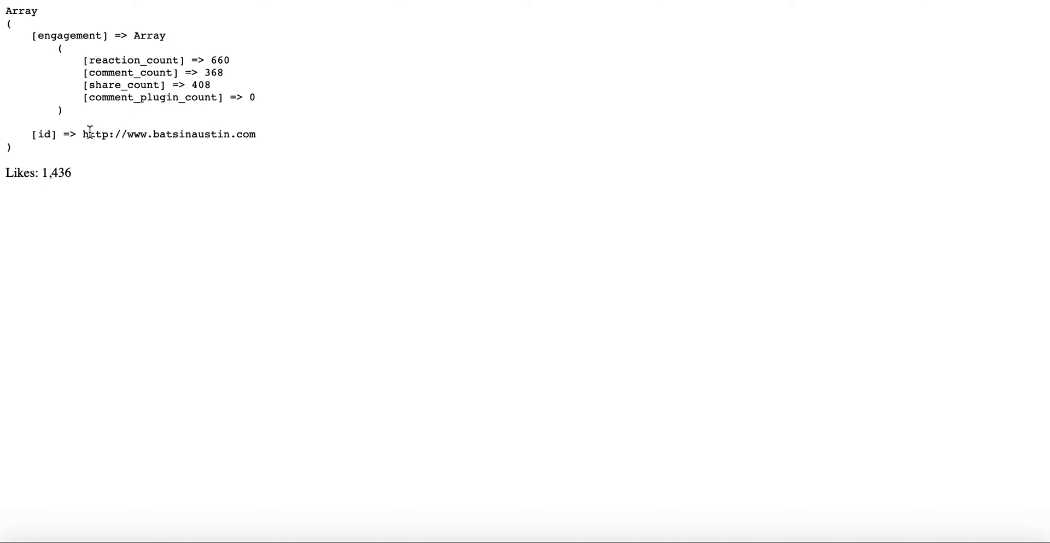
Highlight the total Likes value 1,436 in the script's engagement output for batsinaustin.com.
double_click(58, 172)
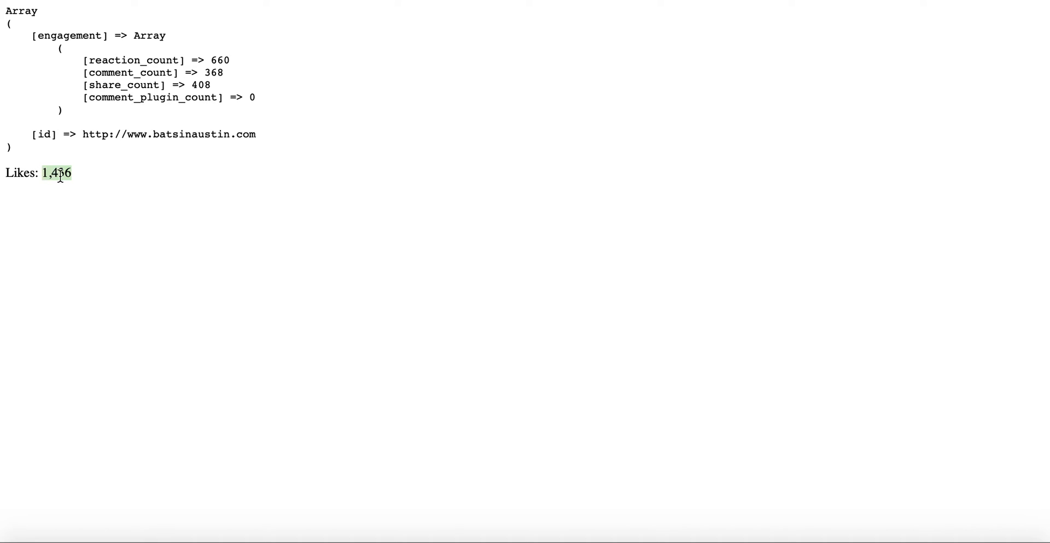
mouse_move(904, 121)
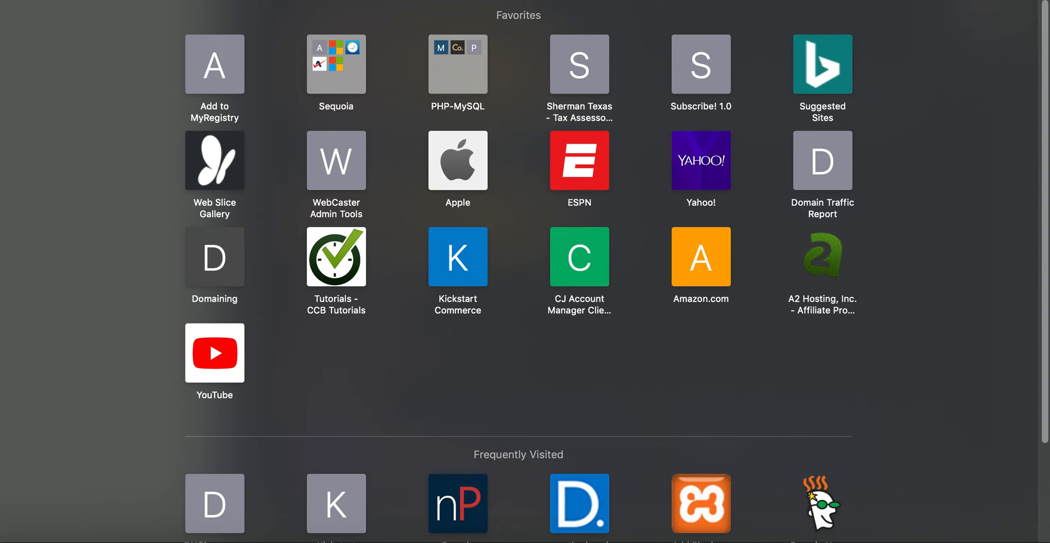
Visit batsinaustin.com via 'bat' in a new tab and dismiss its mailing-list subscription popup.
text(bat)
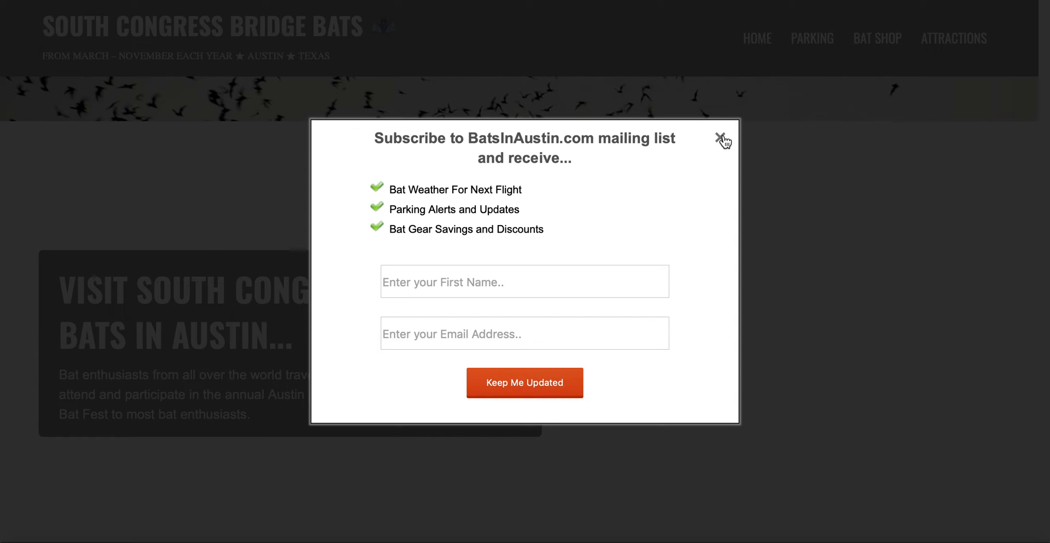
click(723, 139)
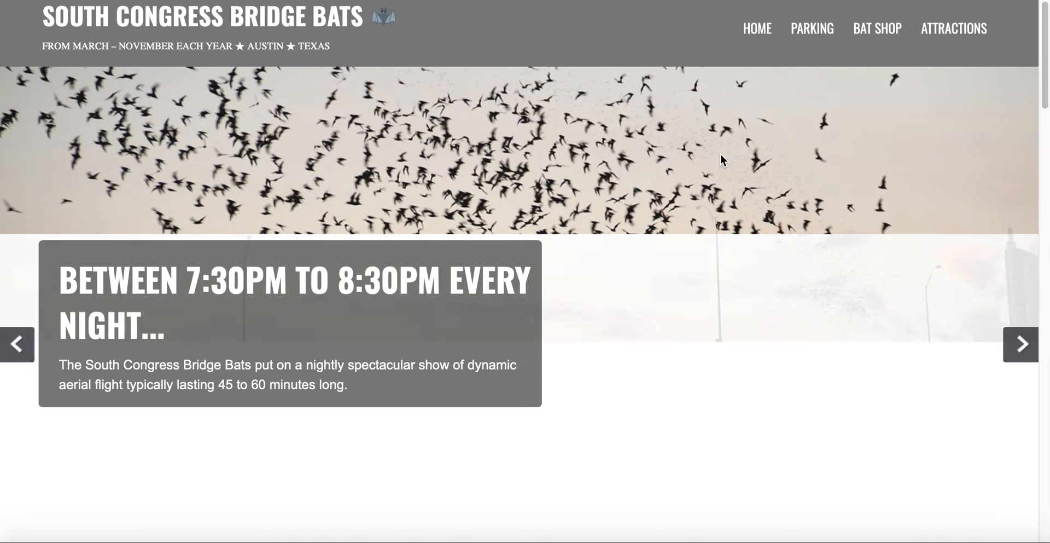
scroll(down, 3)
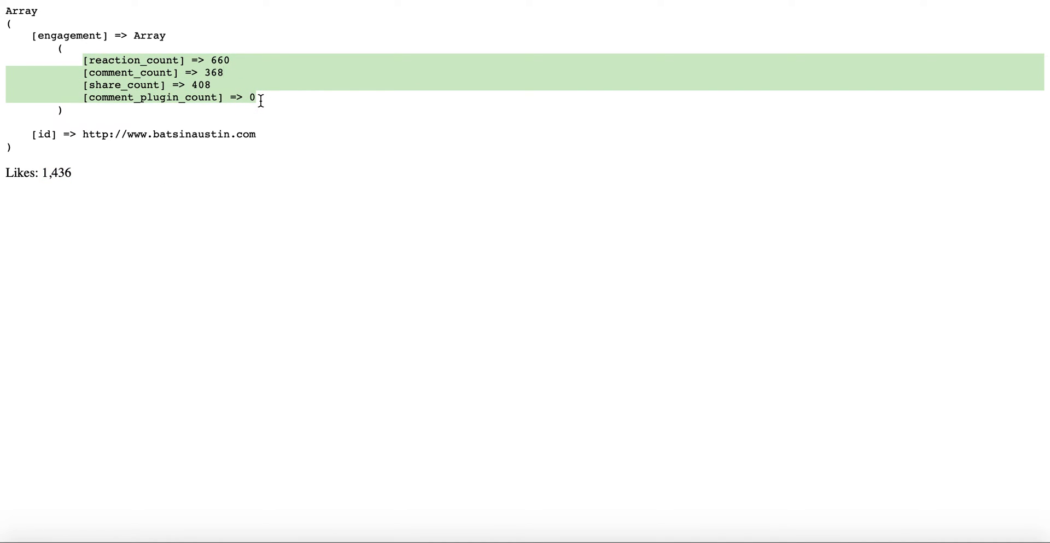
mouse_move(76, 182)
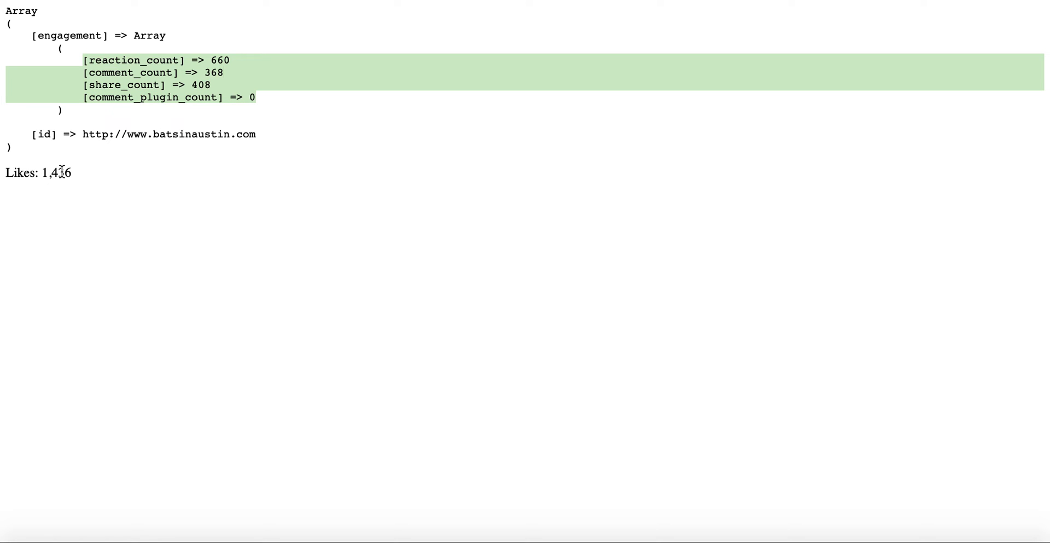
mouse_move(459, 205)
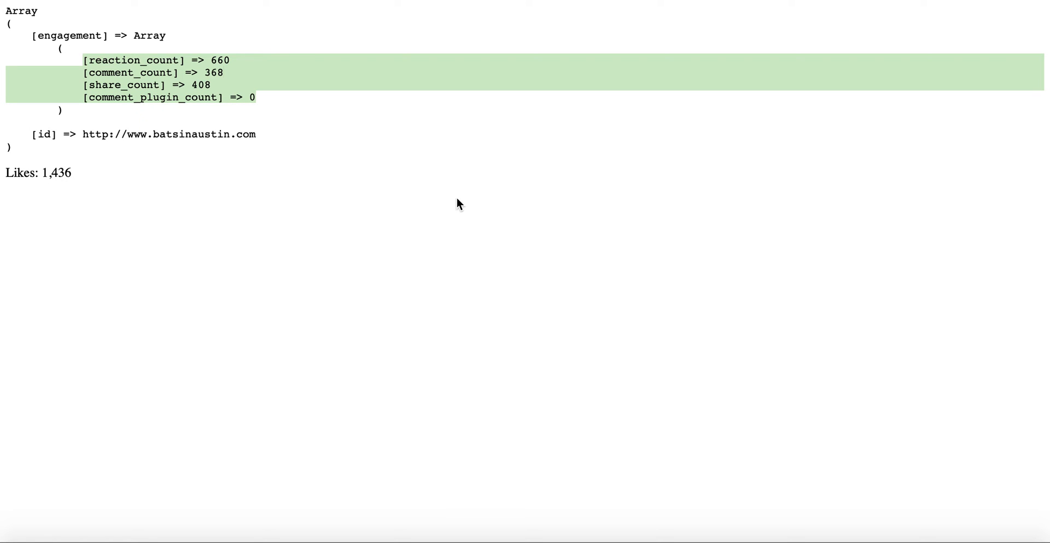
mouse_move(461, 201)
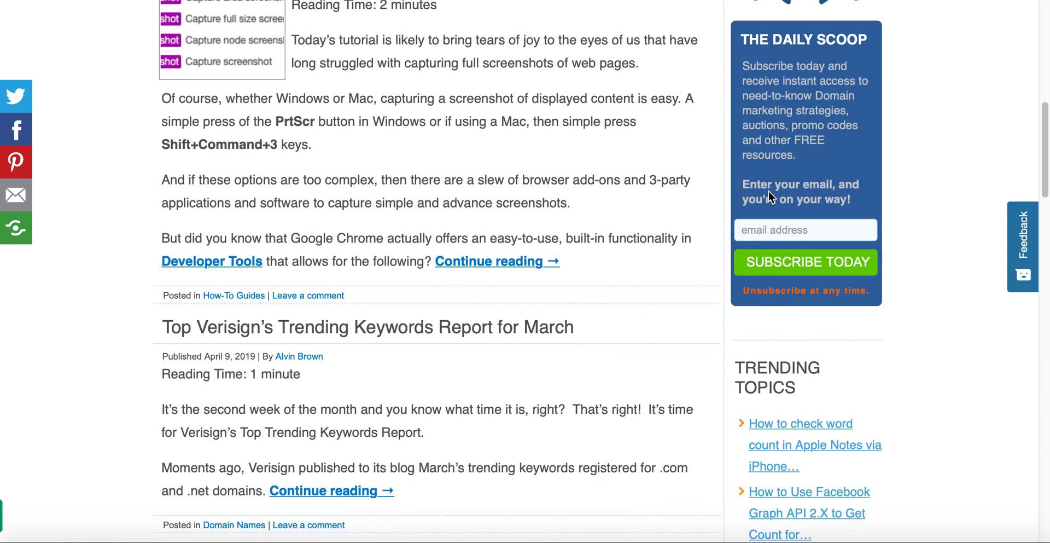
Bring the Chrome Developer Tools screenshot post fully into view on the Kickstart Commerce blog.
scroll(up, 3)
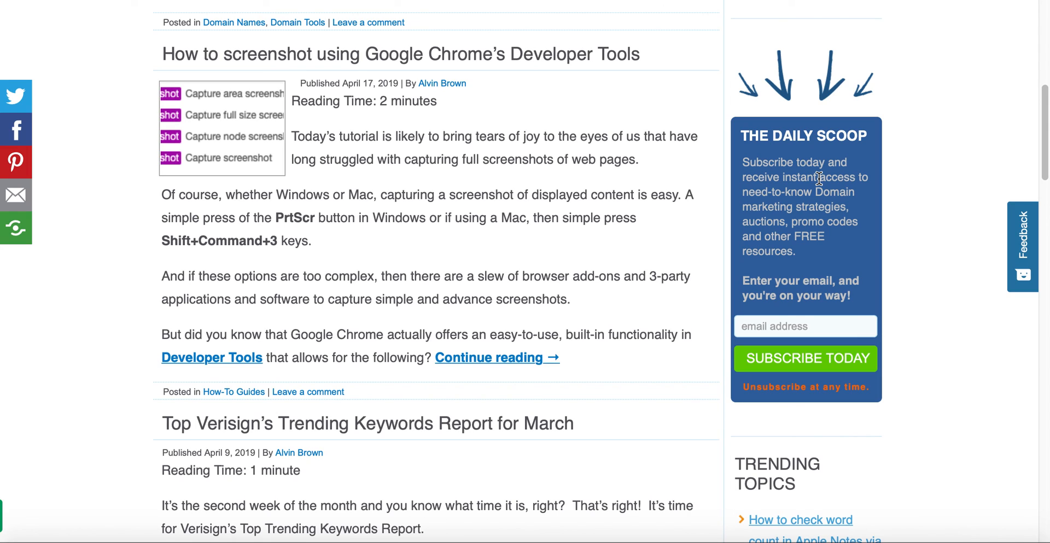
mouse_move(803, 327)
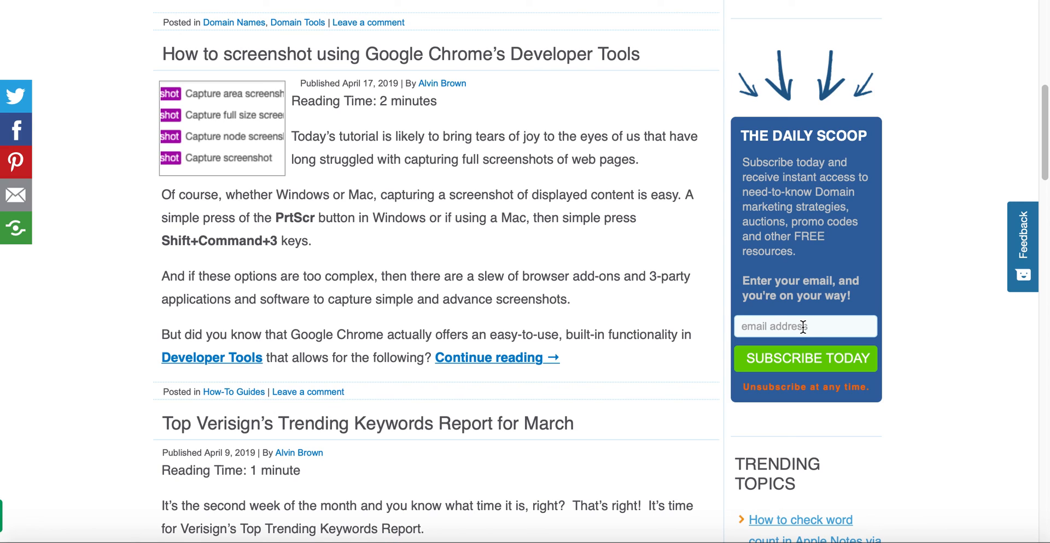
mouse_move(759, 278)
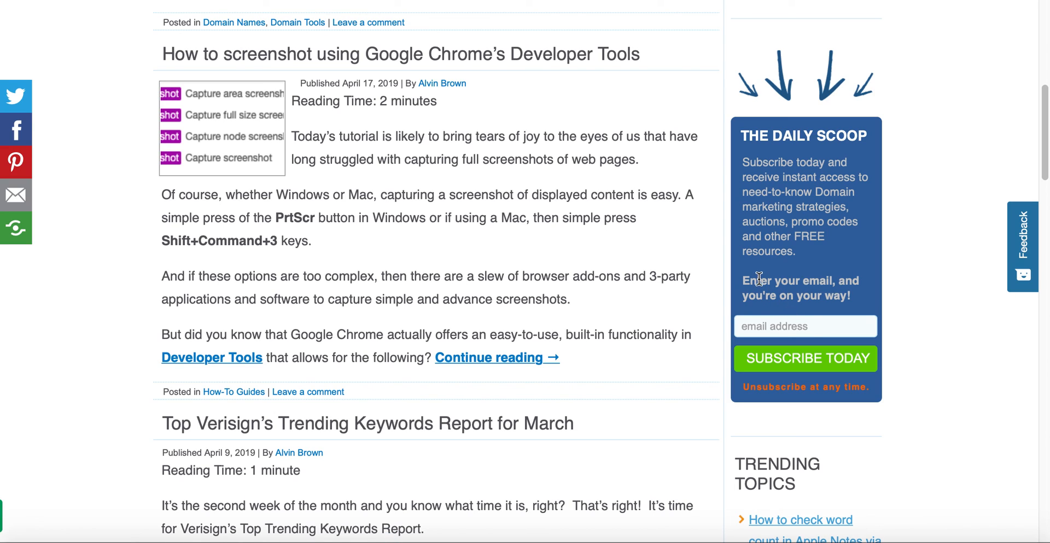